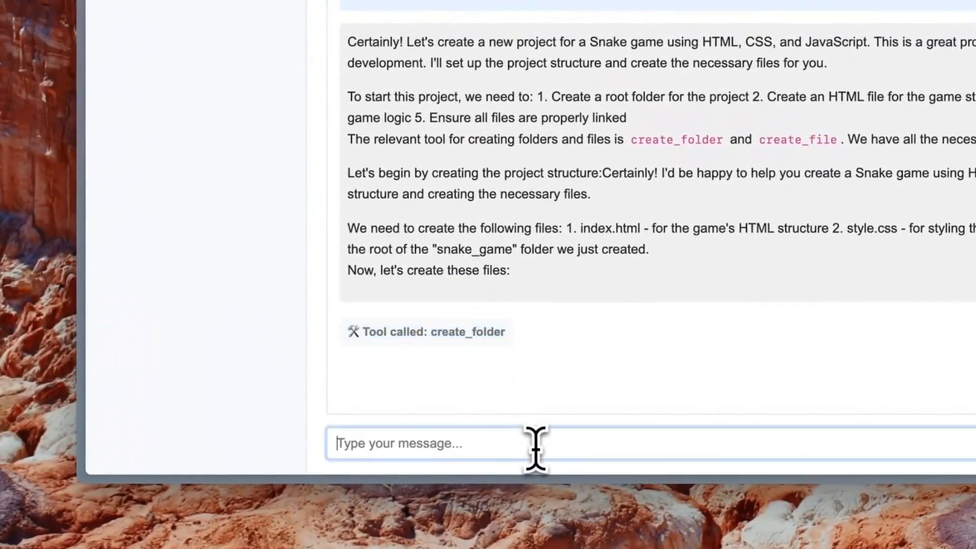
Reply 'perfect write the files' so the assistant creates the snake game's files
type("perfect wri")
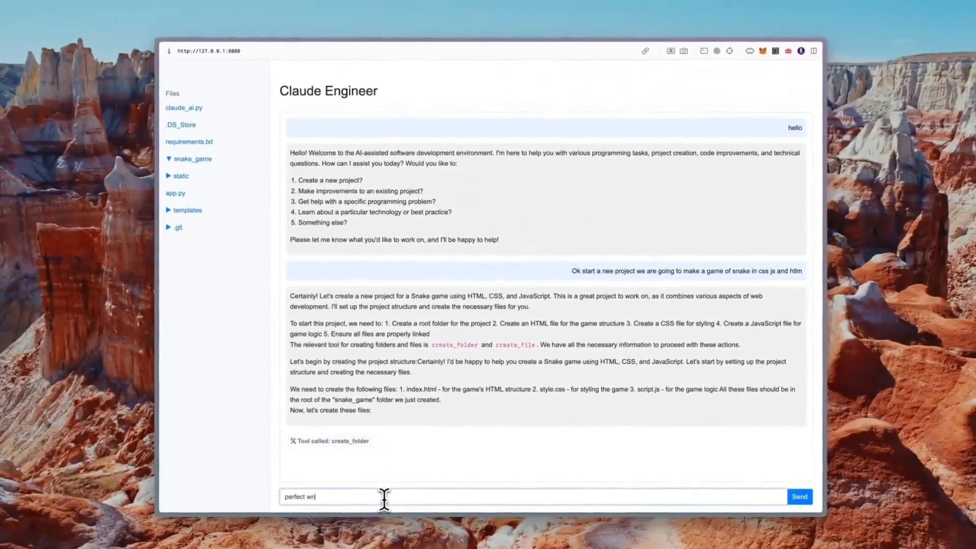
left_click(800, 496)
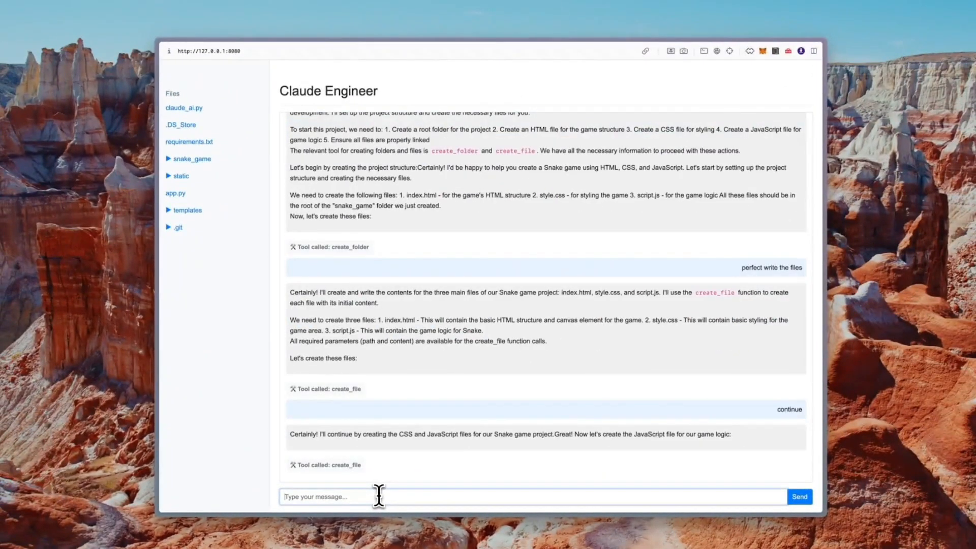
mouse_move(367, 445)
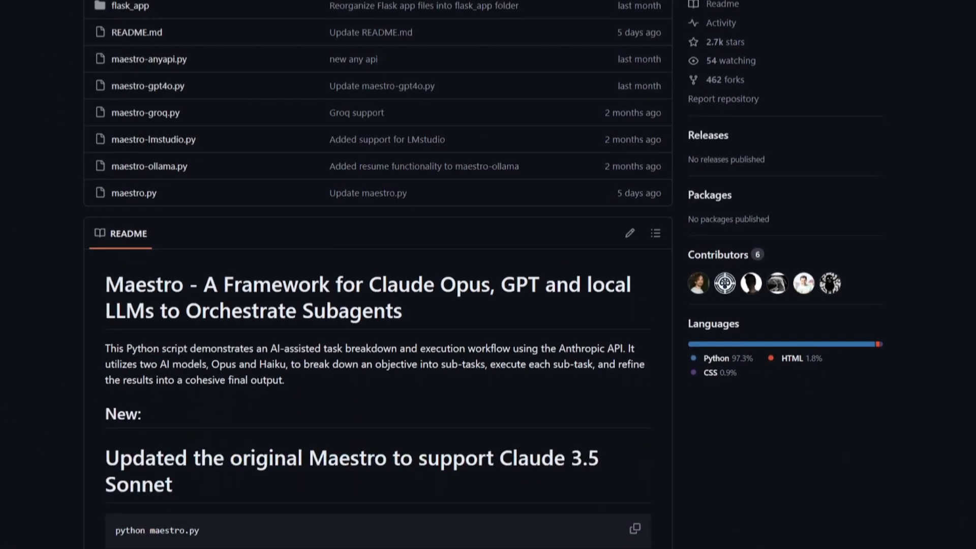
scroll("down", 3)
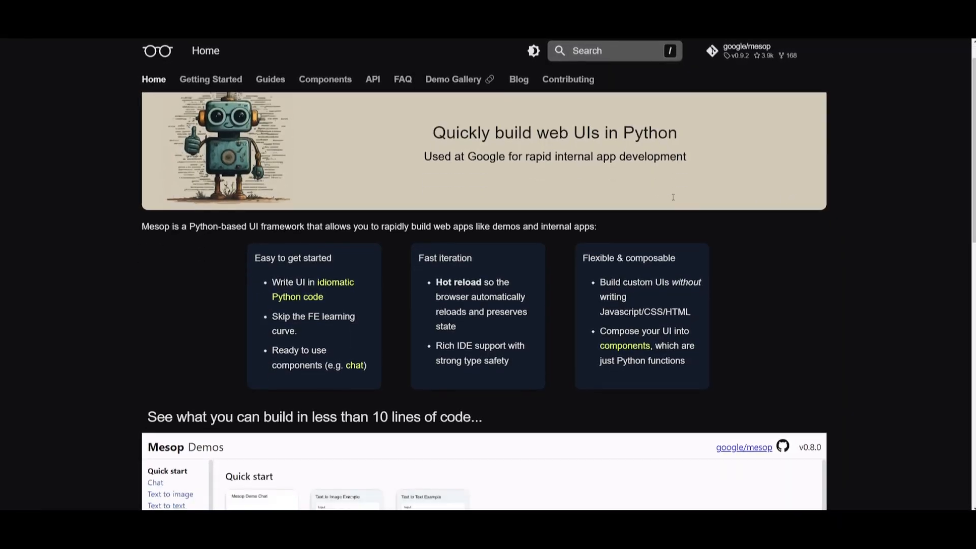
scroll("down", 3)
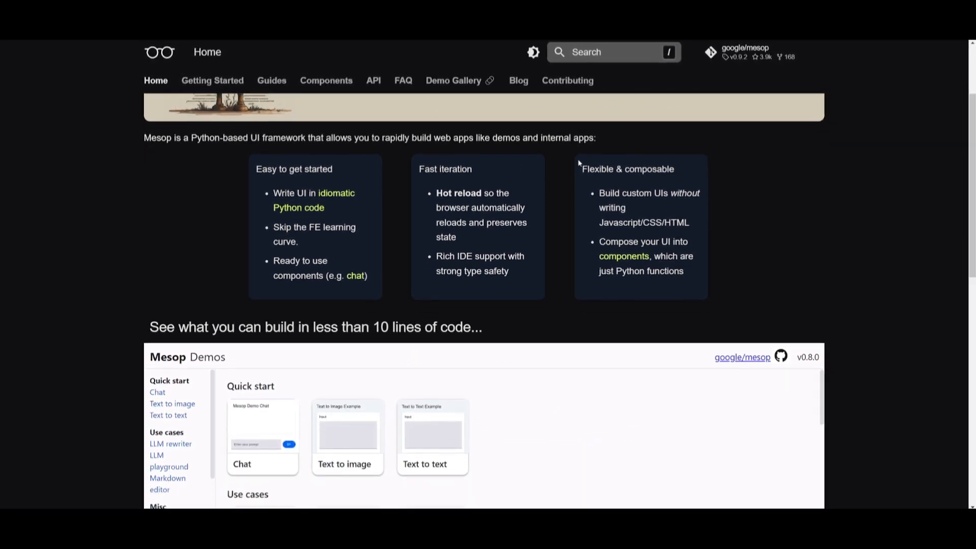
scroll("down", 3)
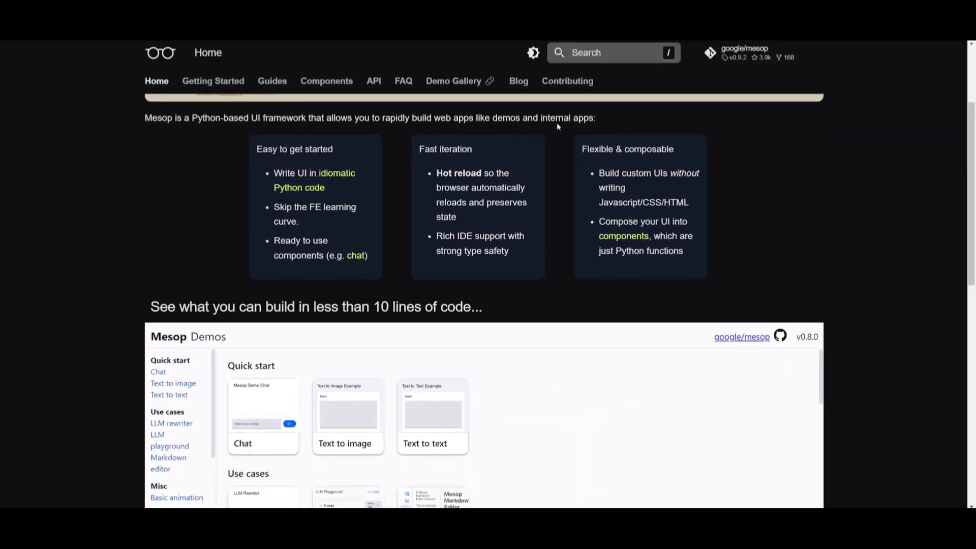
mouse_move(551, 150)
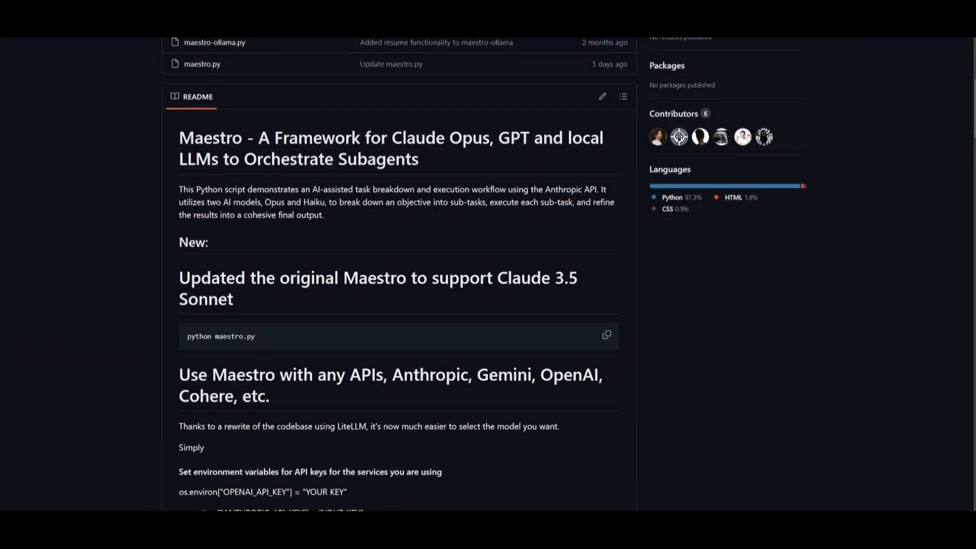
scroll("down", 3)
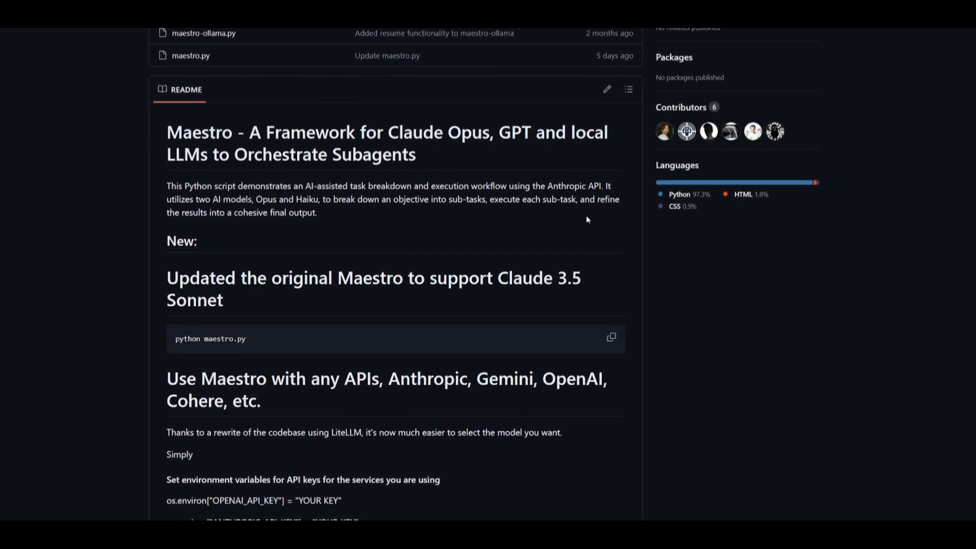
scroll("down", 3)
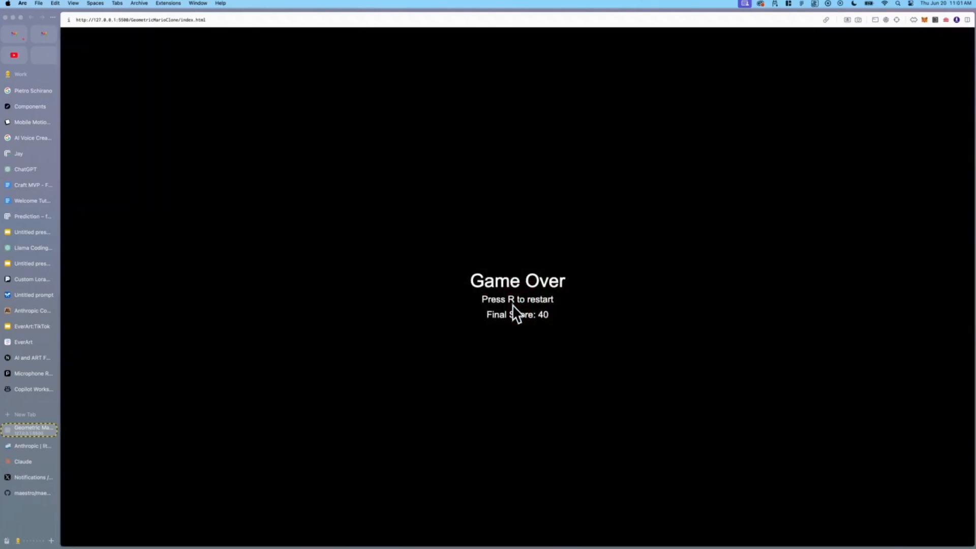
key("r")
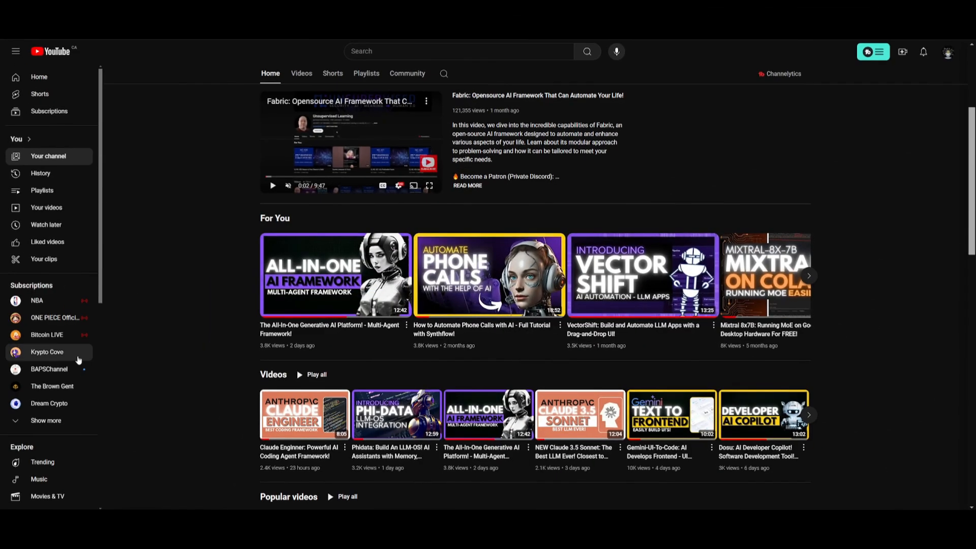
scroll("down", 3)
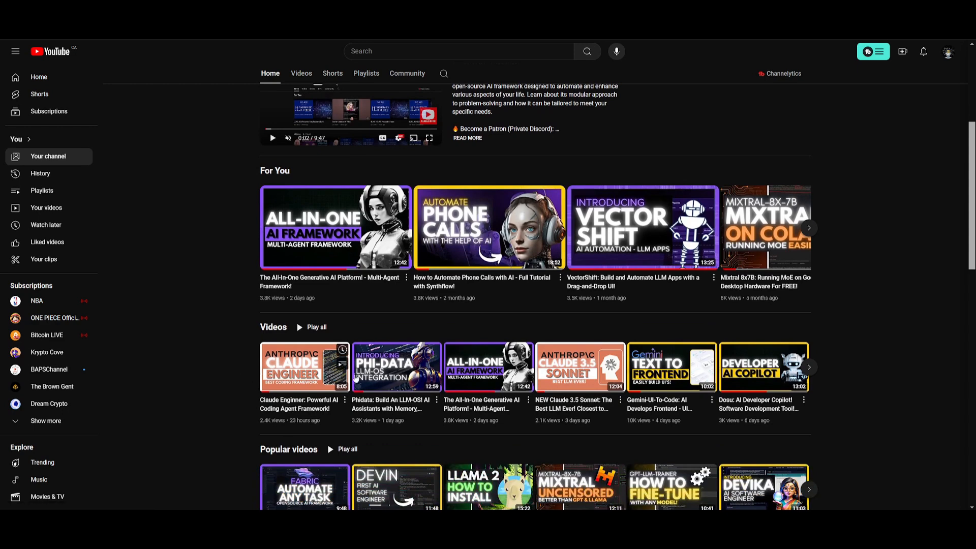
mouse_move(332, 362)
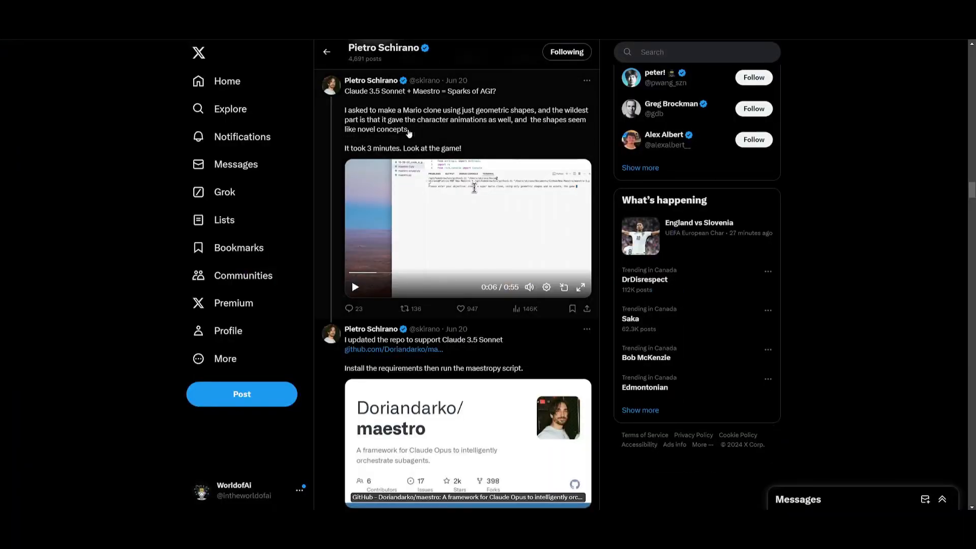
mouse_move(376, 100)
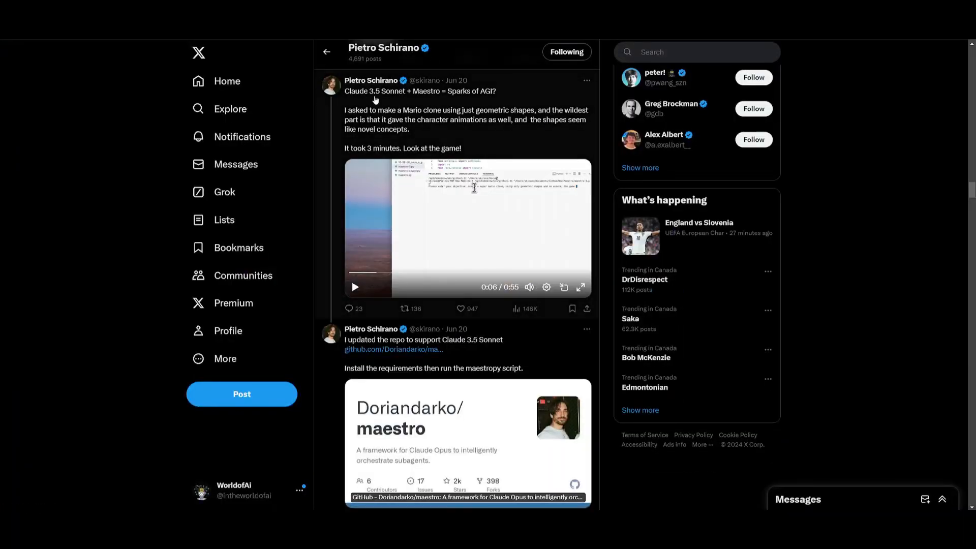
mouse_move(516, 120)
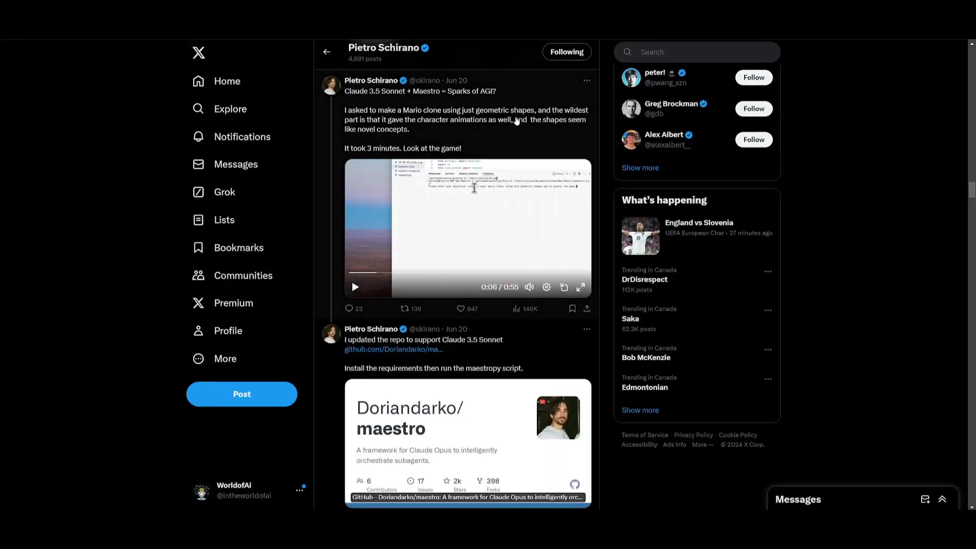
mouse_move(480, 95)
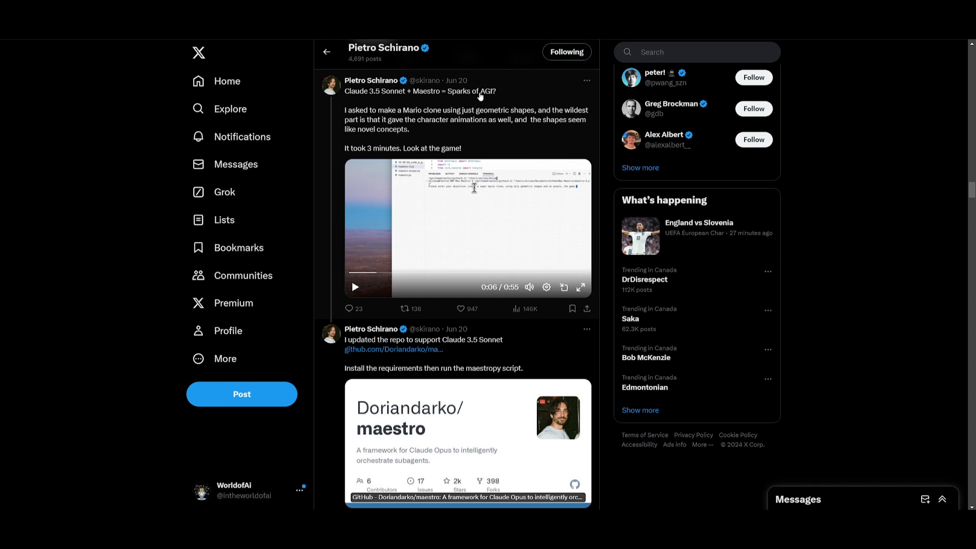
mouse_move(466, 116)
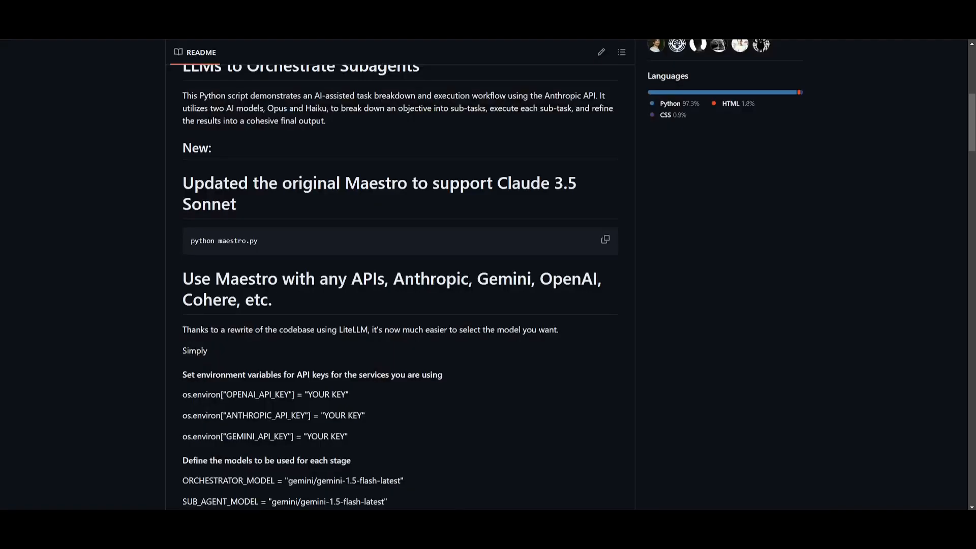
scroll("up", 3)
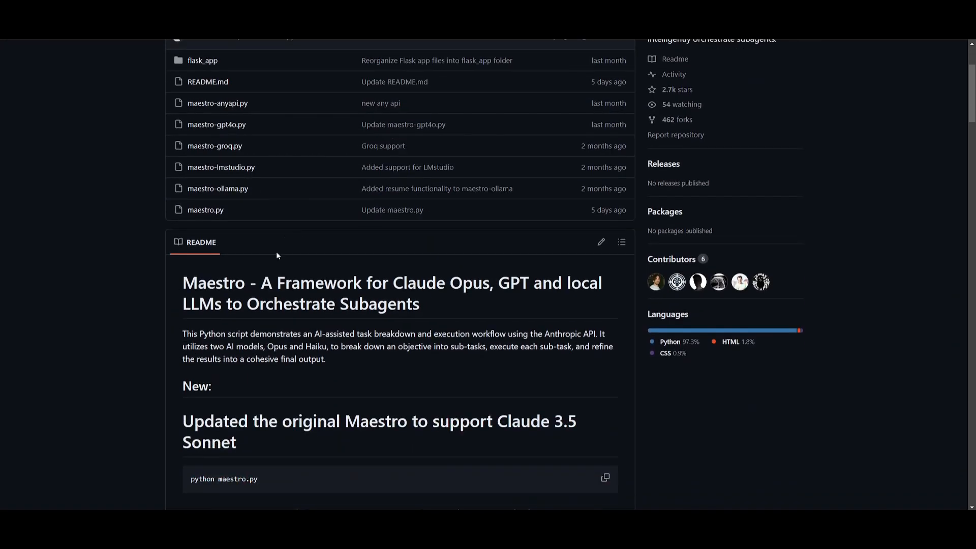
mouse_move(424, 317)
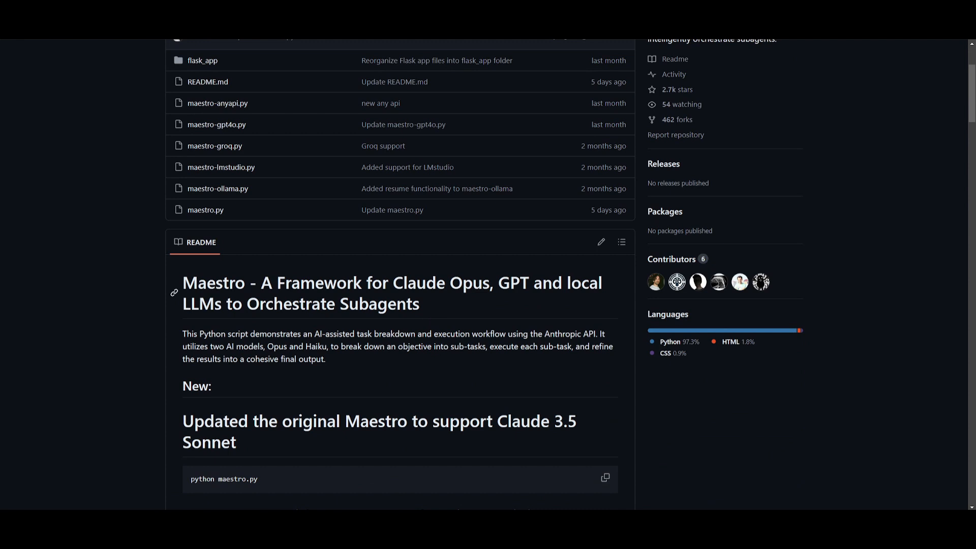
mouse_move(326, 265)
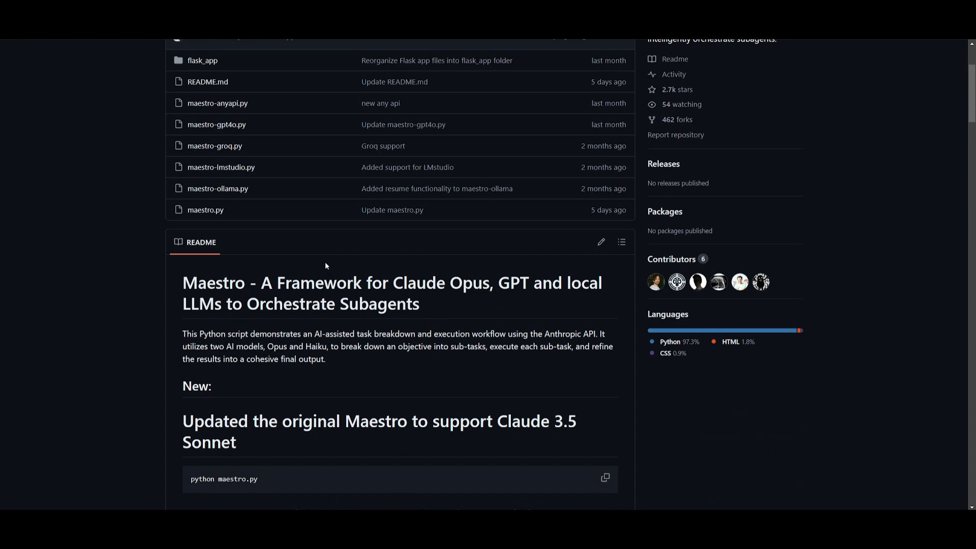
scroll("down", 3)
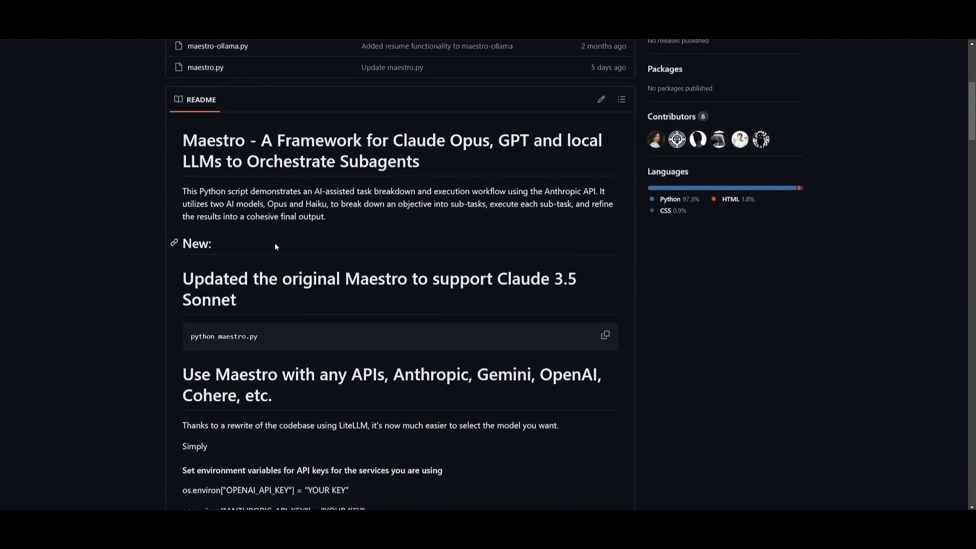
scroll("down", 3)
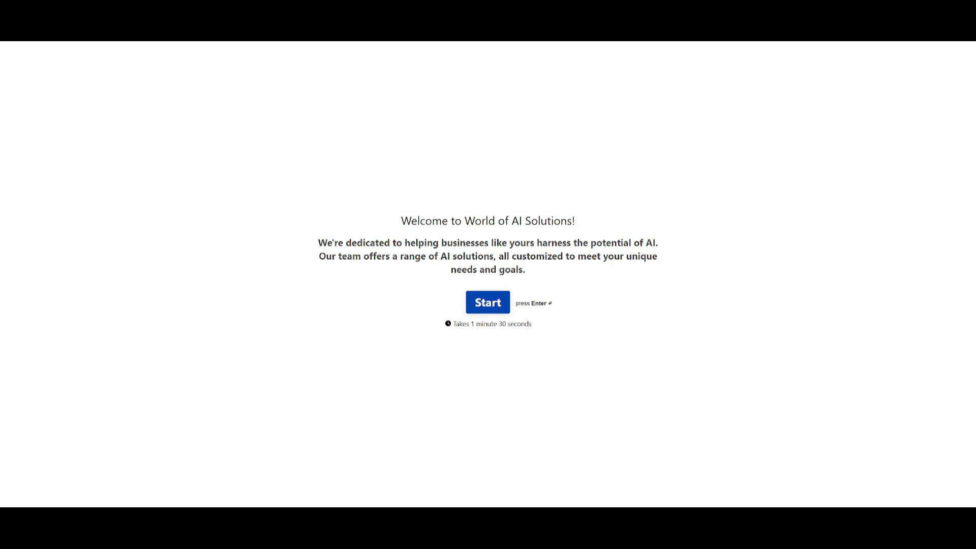
left_click(487, 302)
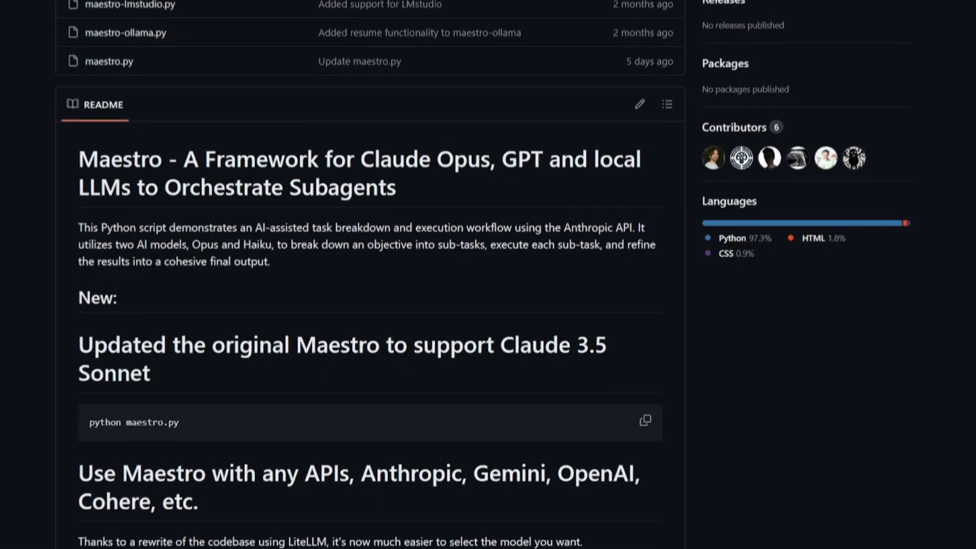
scroll("down", 3)
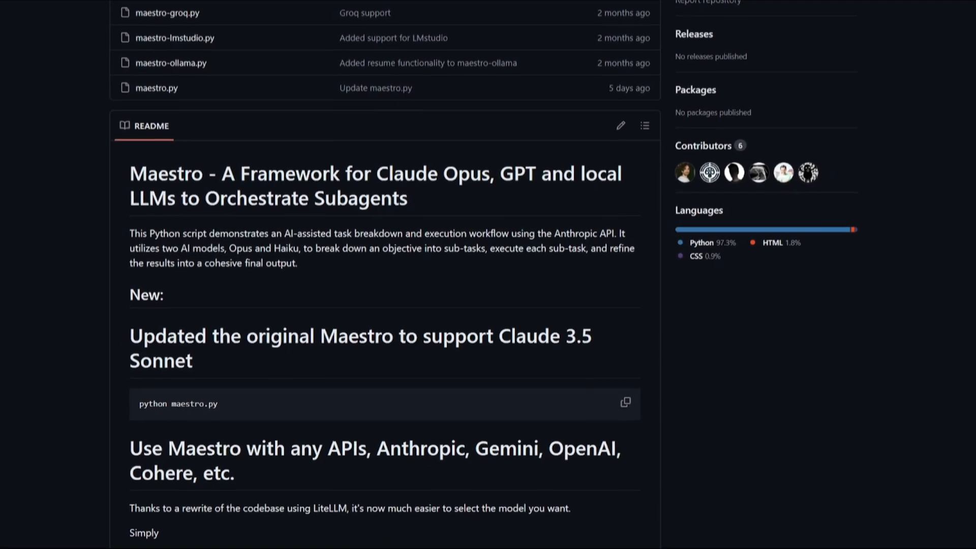
scroll("down", 3)
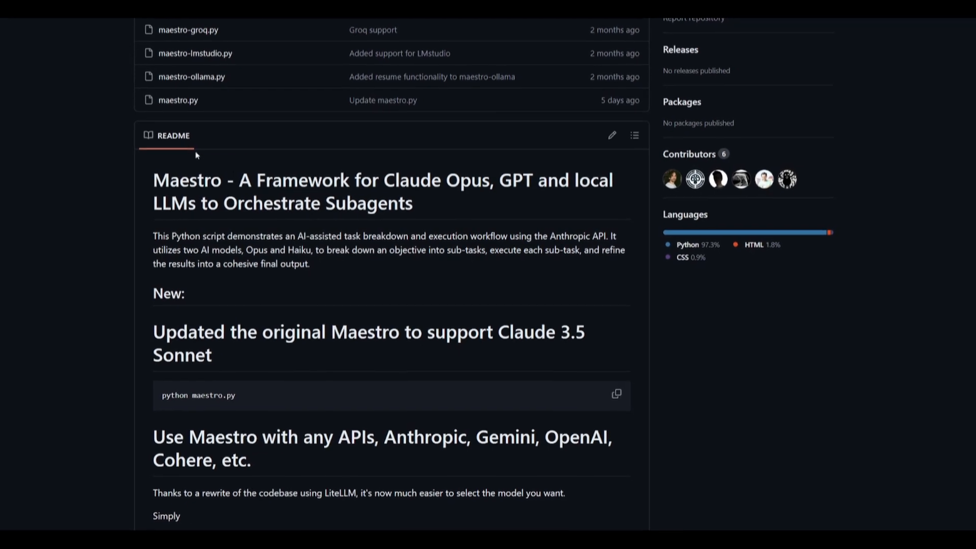
scroll("down", 3)
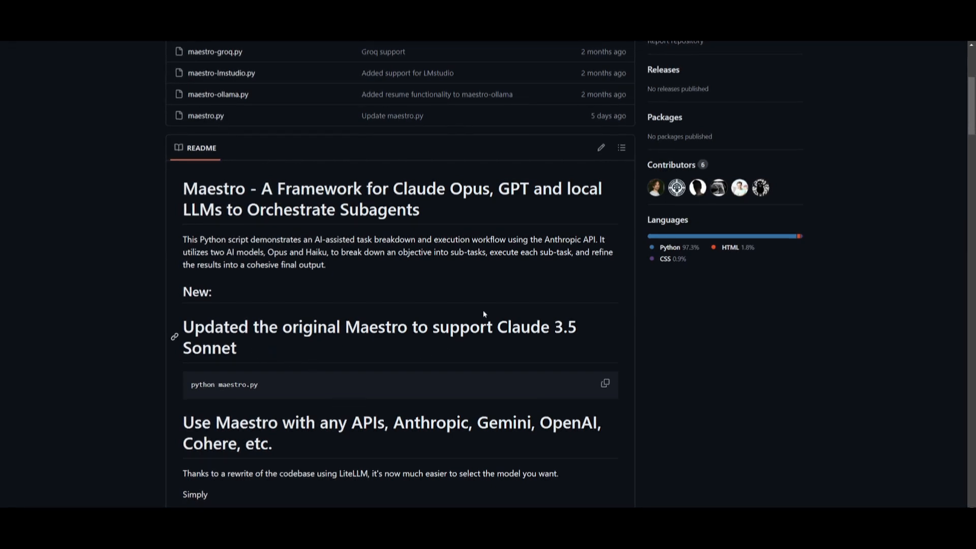
mouse_move(471, 209)
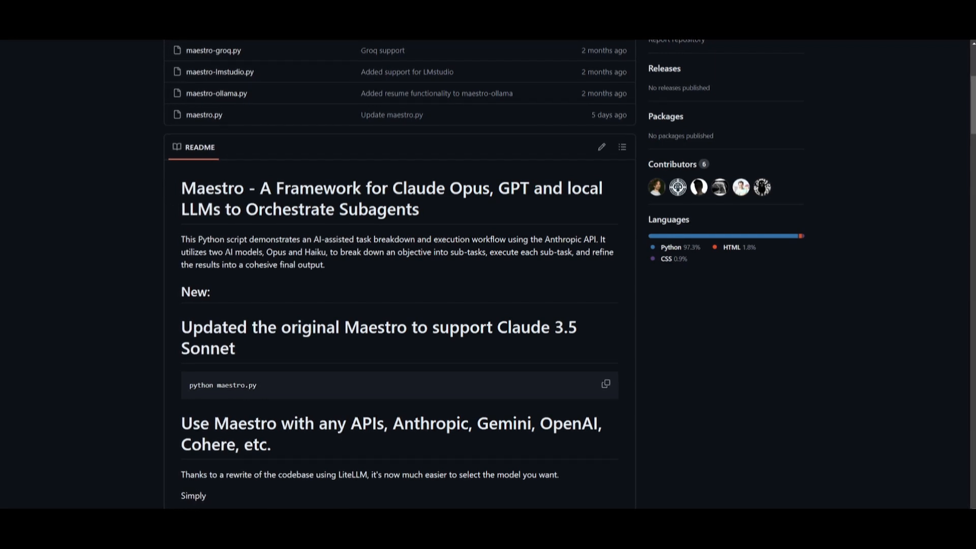
scroll("down", 3)
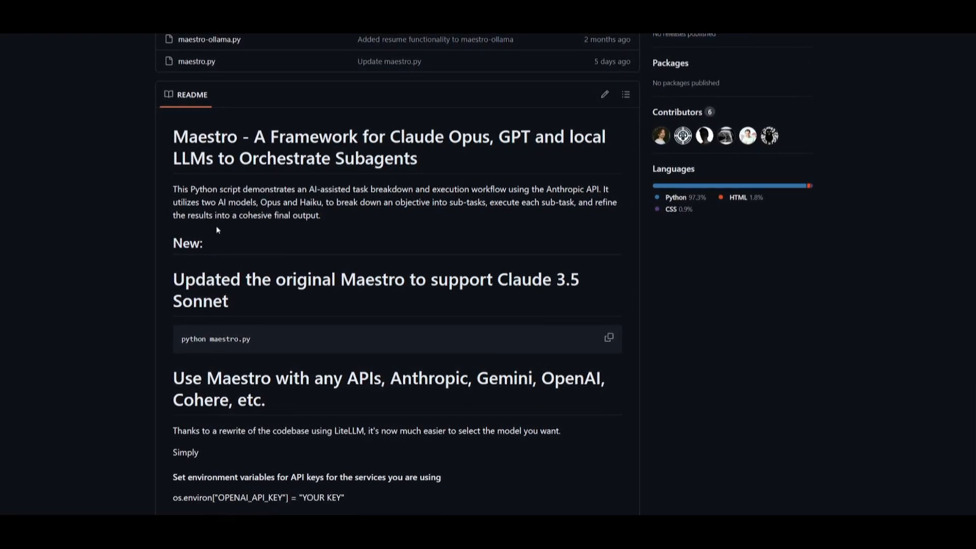
scroll("down", 3)
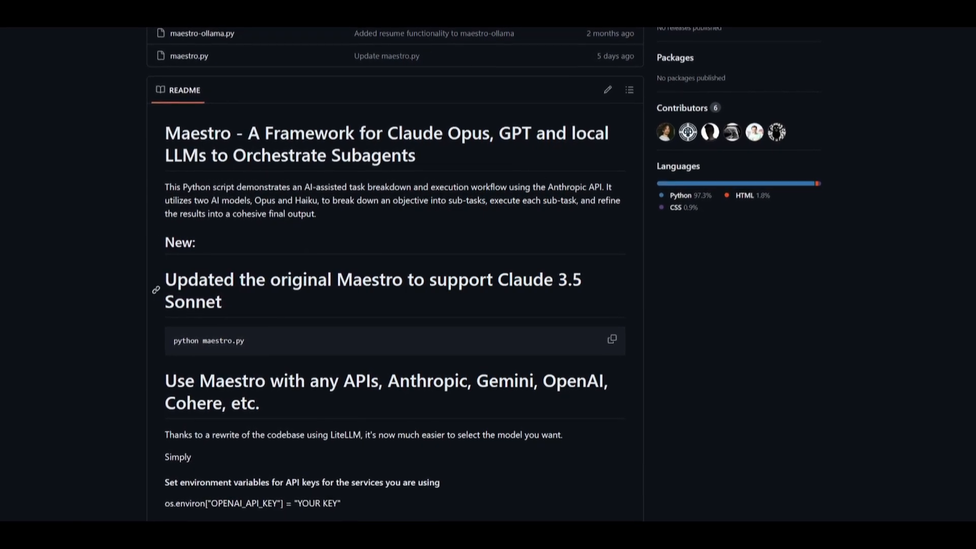
scroll("down", 3)
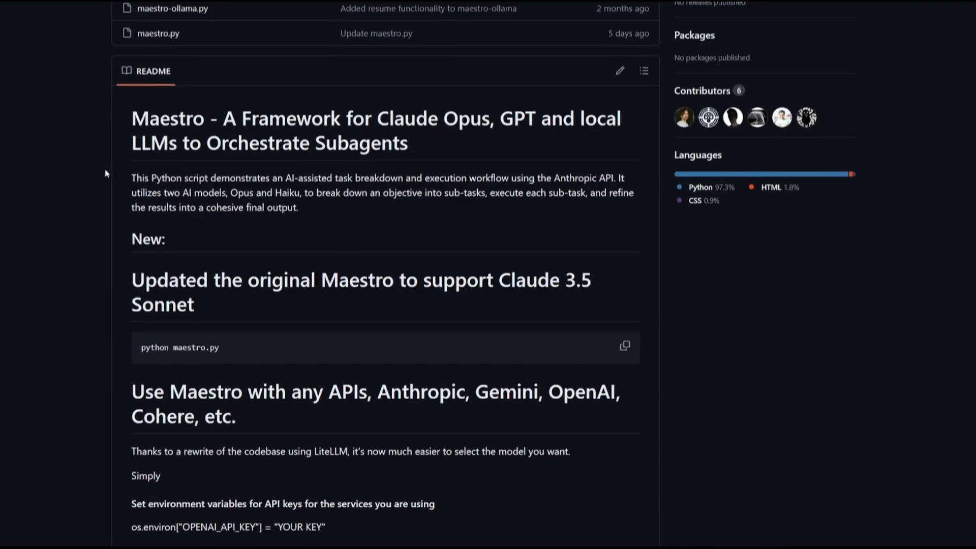
scroll("down", 3)
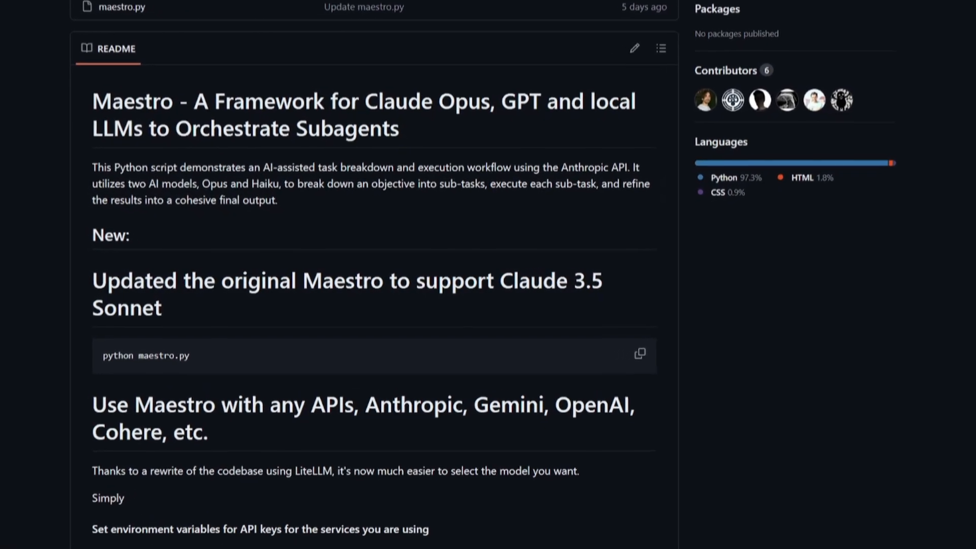
scroll("down", 3)
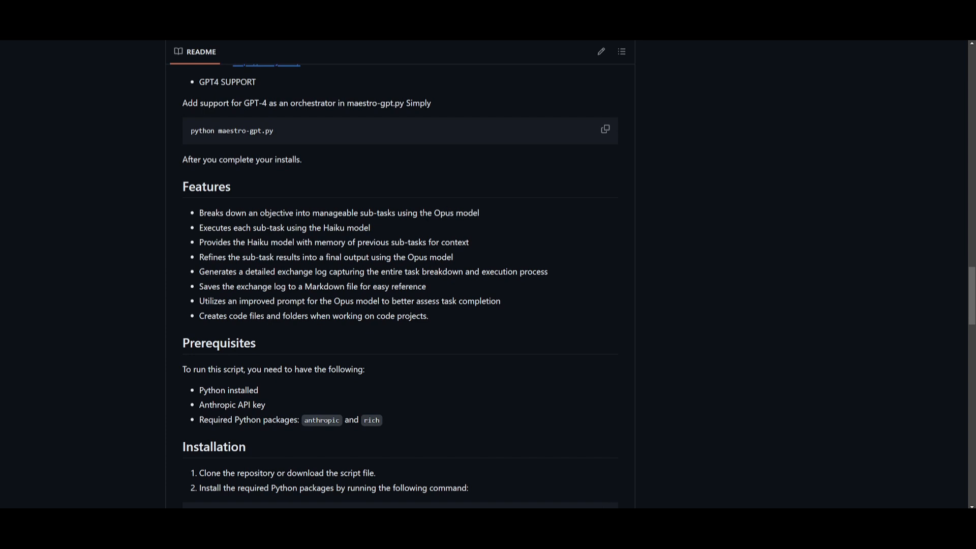
mouse_move(374, 229)
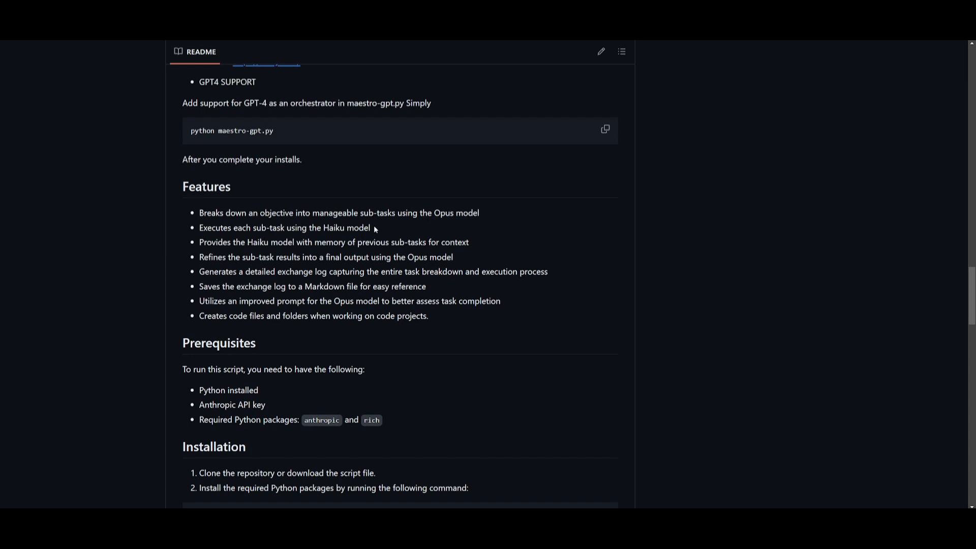
mouse_move(387, 227)
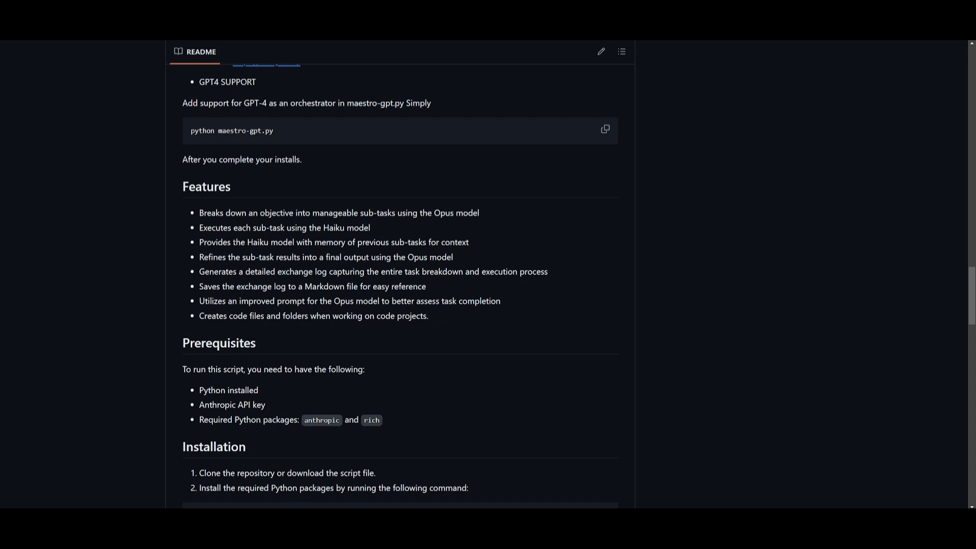
mouse_move(408, 254)
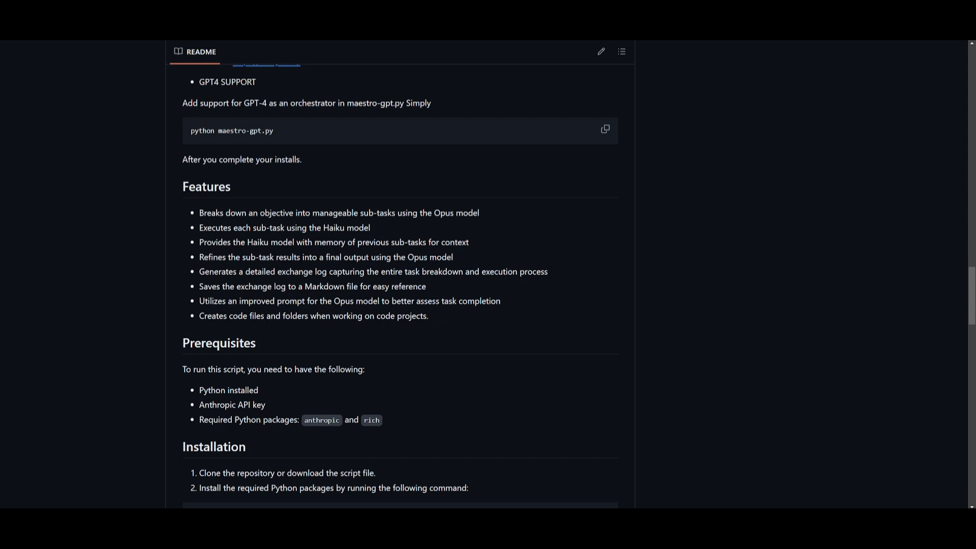
mouse_move(268, 282)
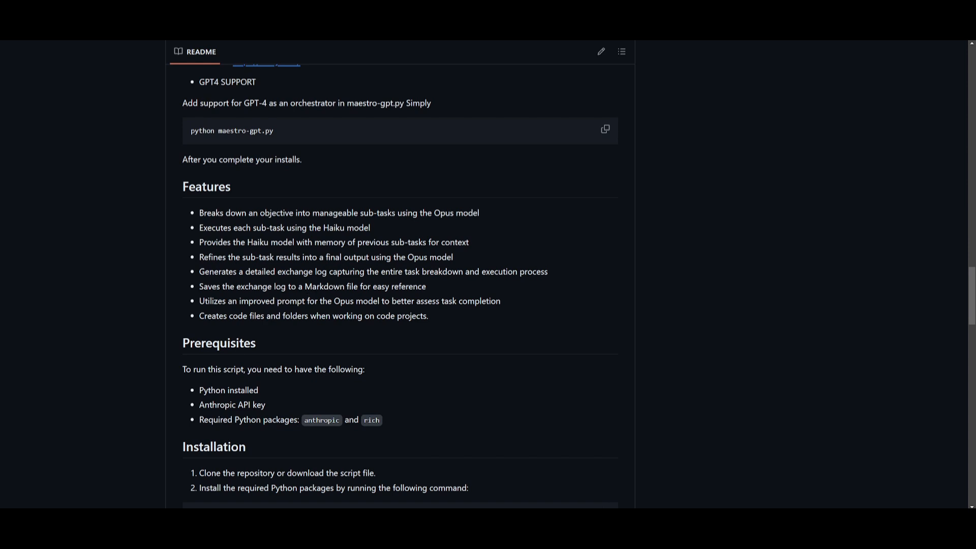
mouse_move(185, 286)
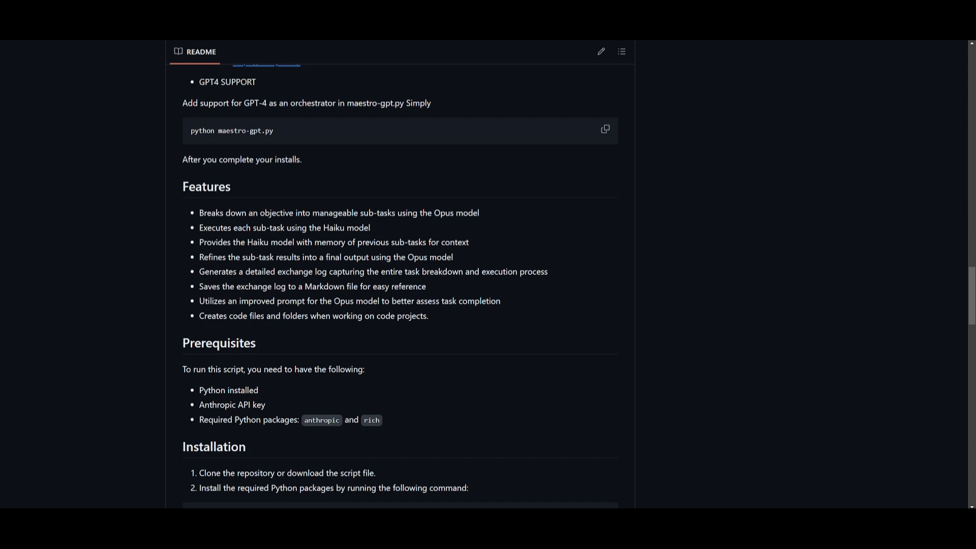
mouse_move(219, 325)
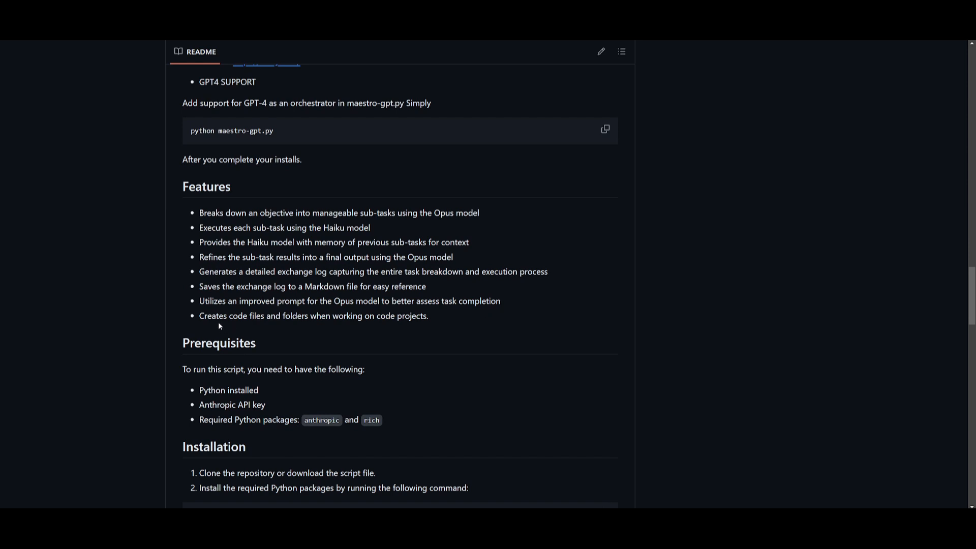
mouse_move(305, 330)
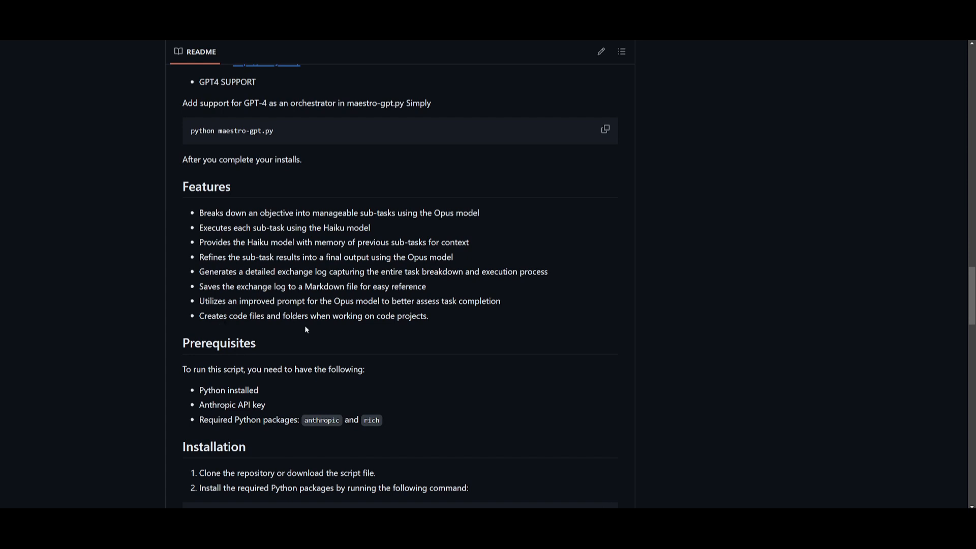
mouse_move(457, 315)
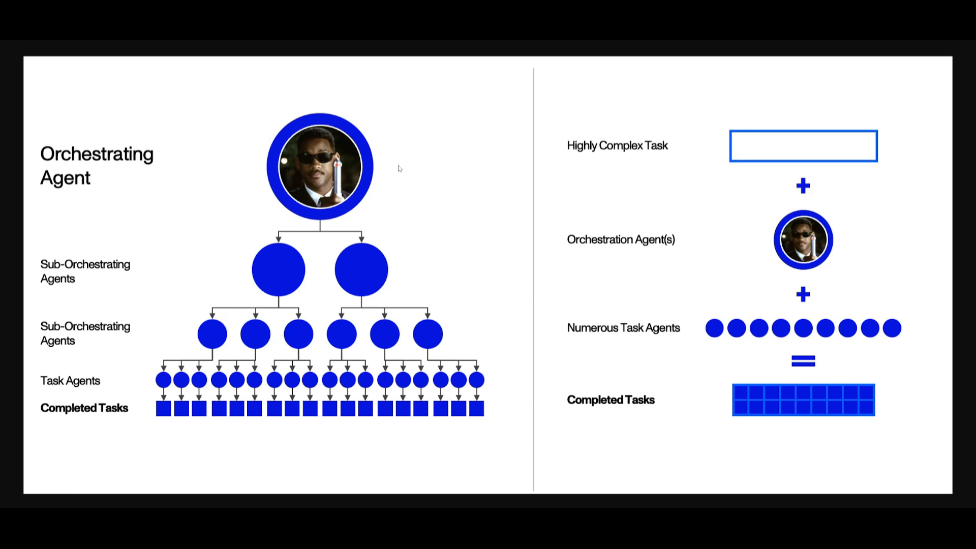
mouse_move(415, 185)
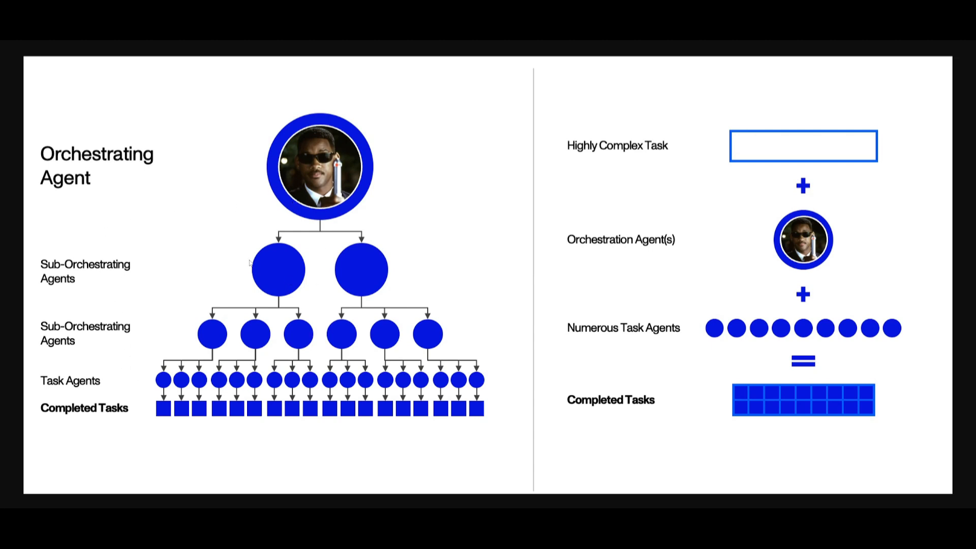
mouse_move(418, 296)
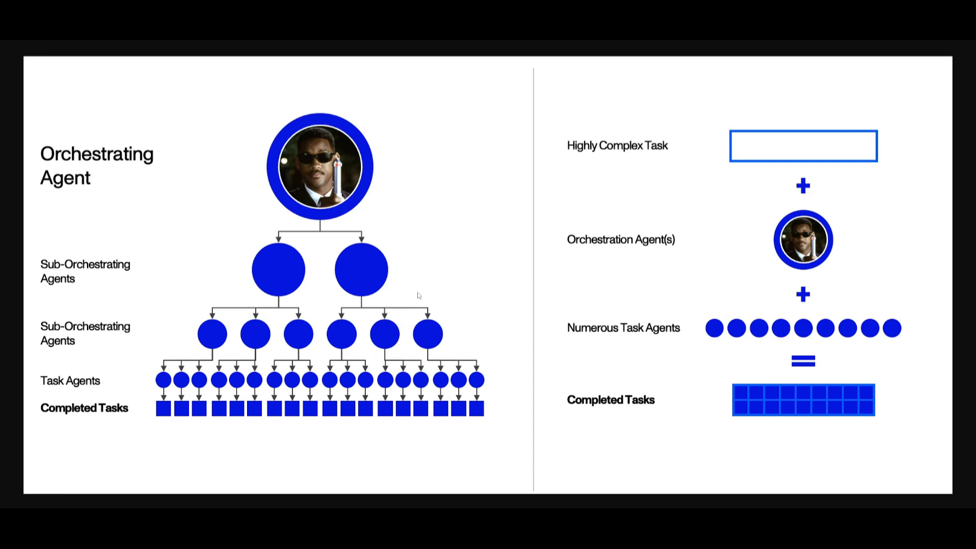
mouse_move(428, 285)
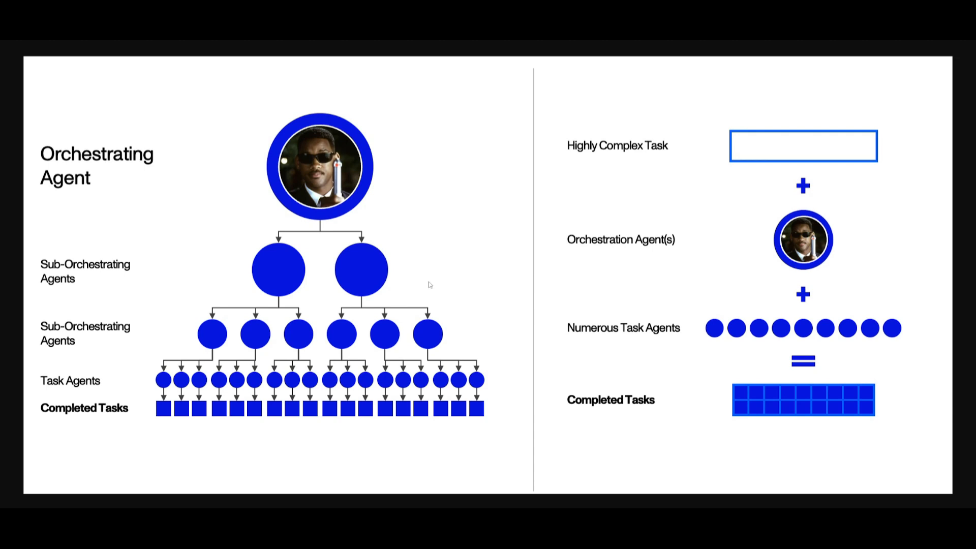
mouse_move(457, 299)
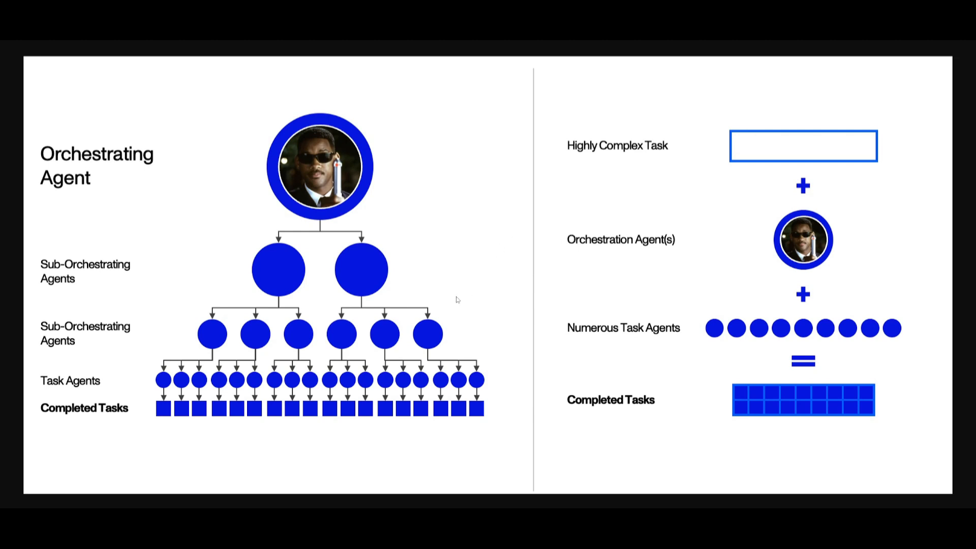
mouse_move(578, 393)
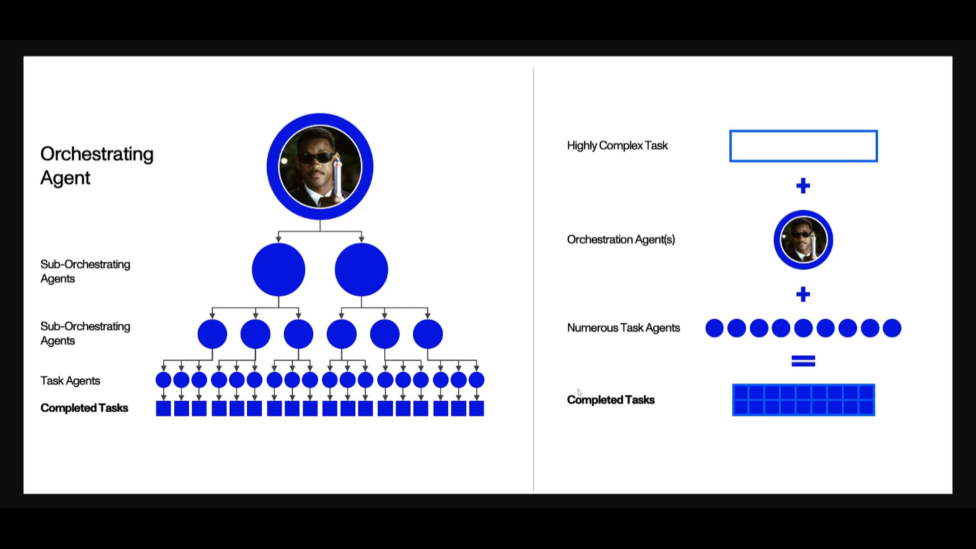
mouse_move(717, 381)
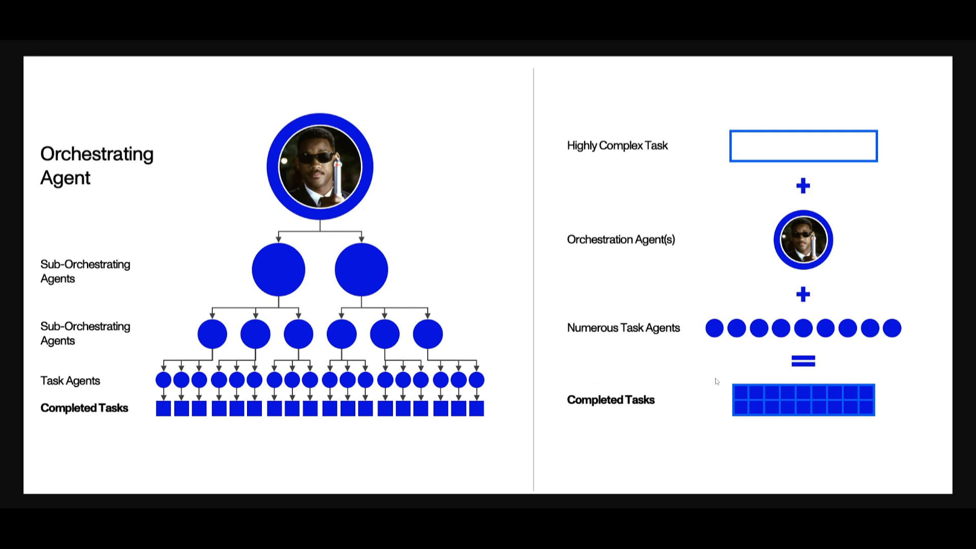
mouse_move(565, 196)
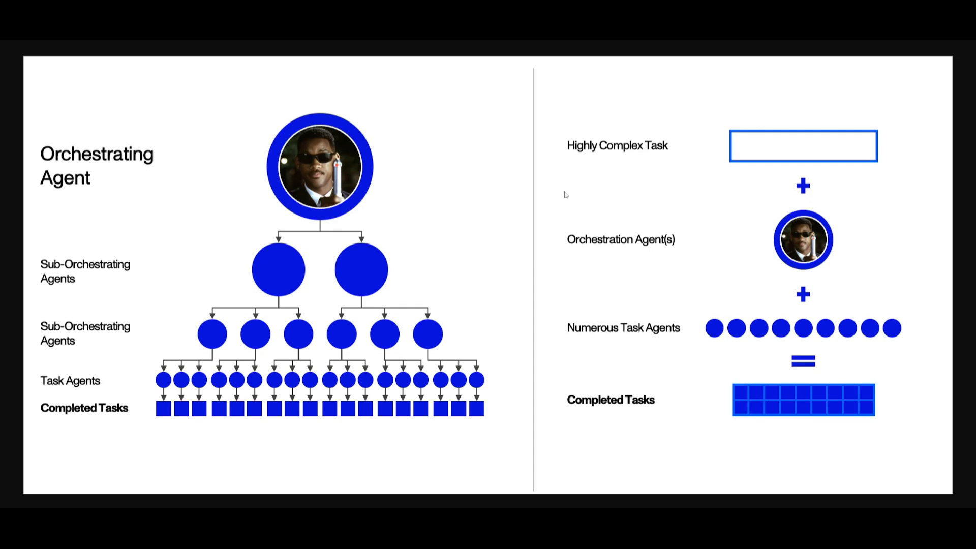
mouse_move(627, 210)
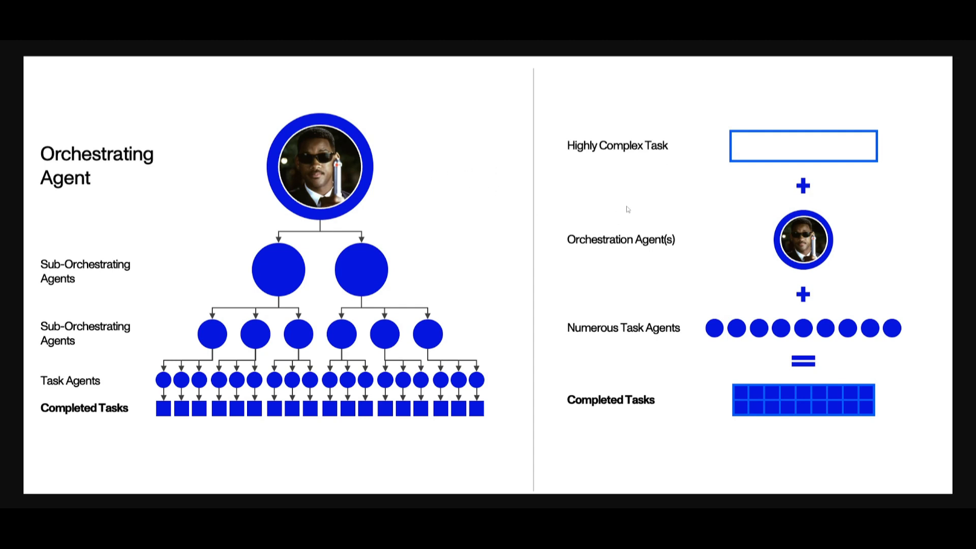
mouse_move(524, 359)
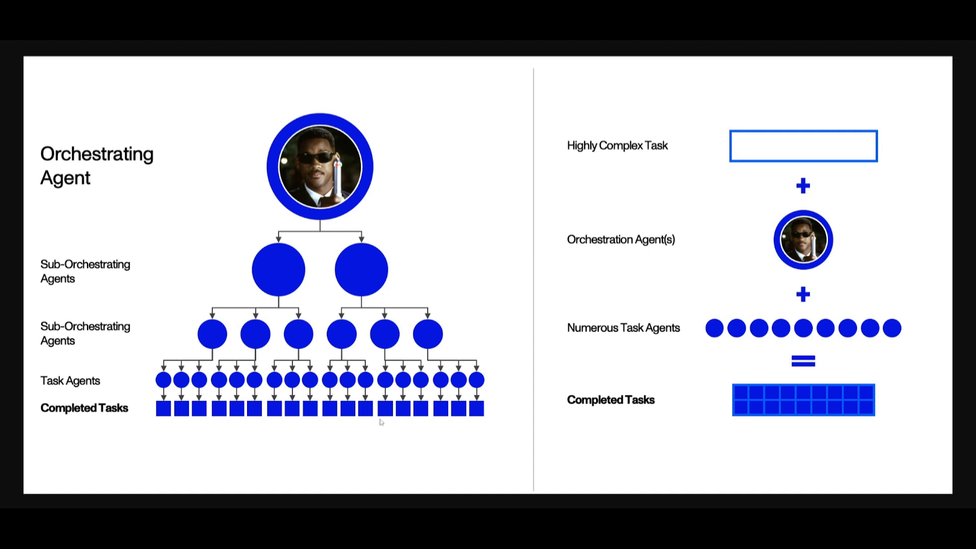
mouse_move(586, 415)
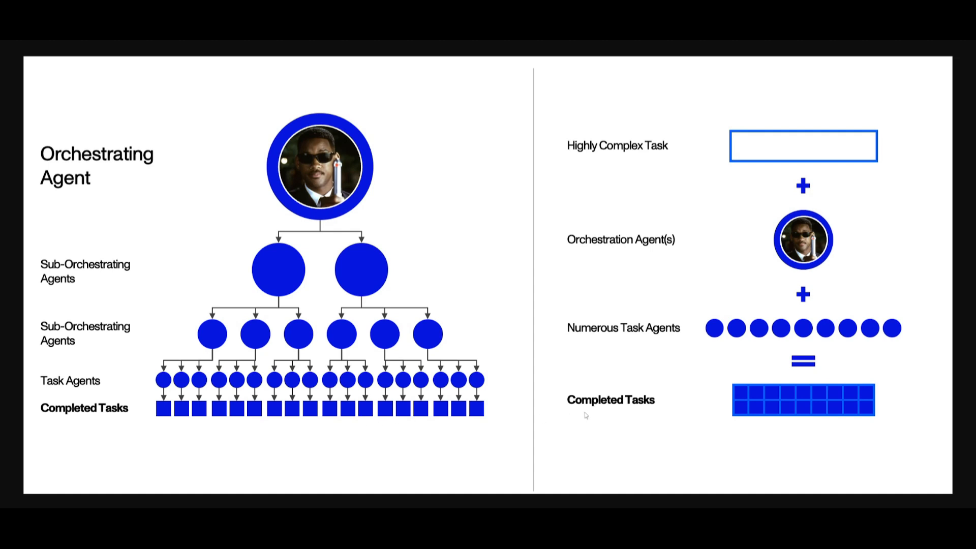
mouse_move(97, 431)
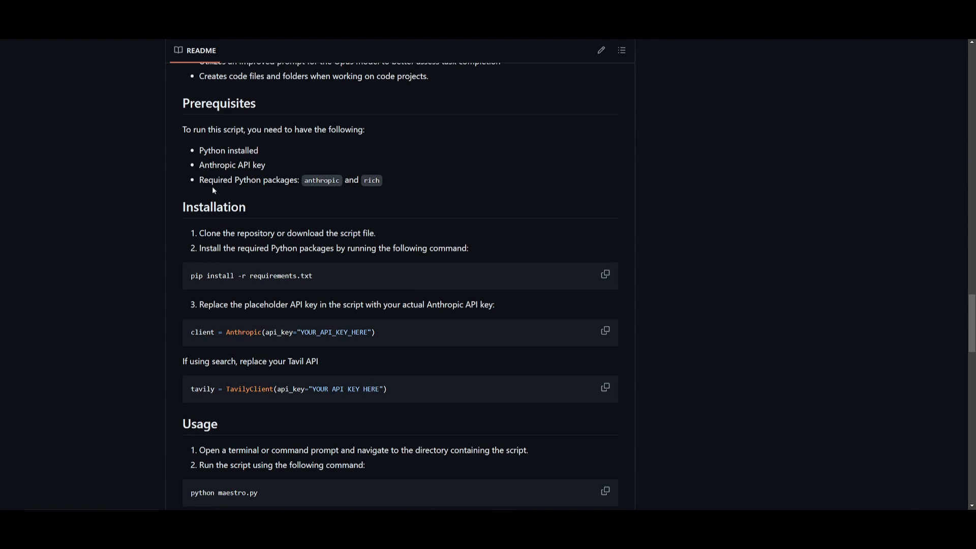
mouse_move(174, 172)
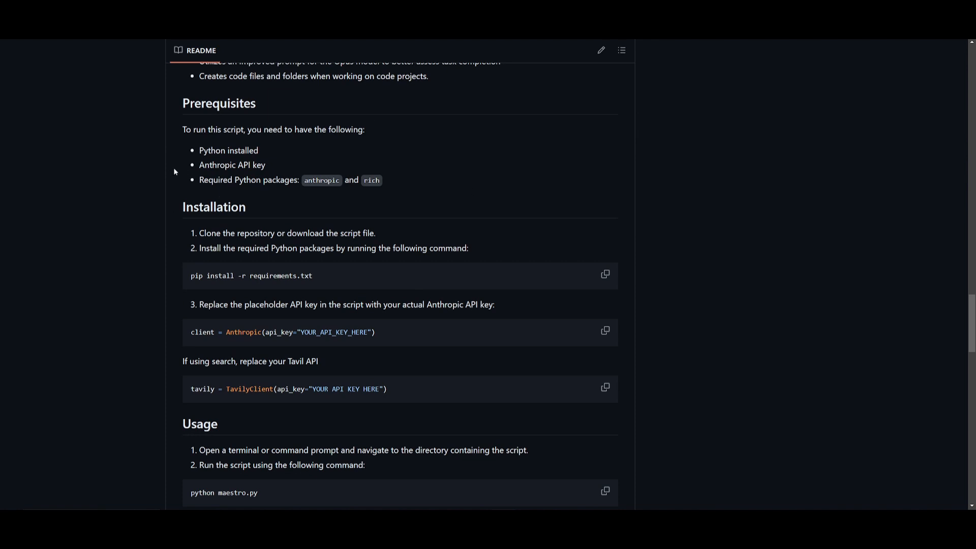
mouse_move(153, 144)
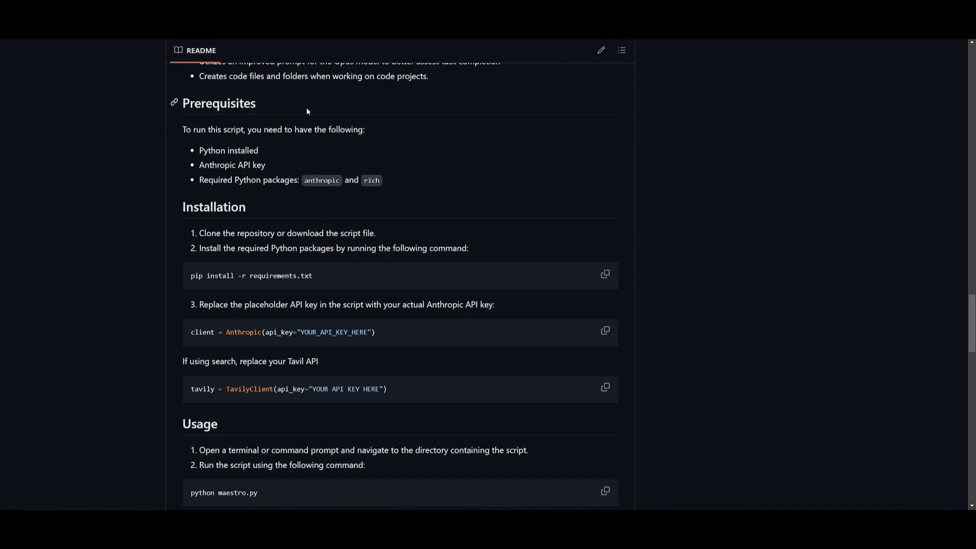
mouse_move(331, 126)
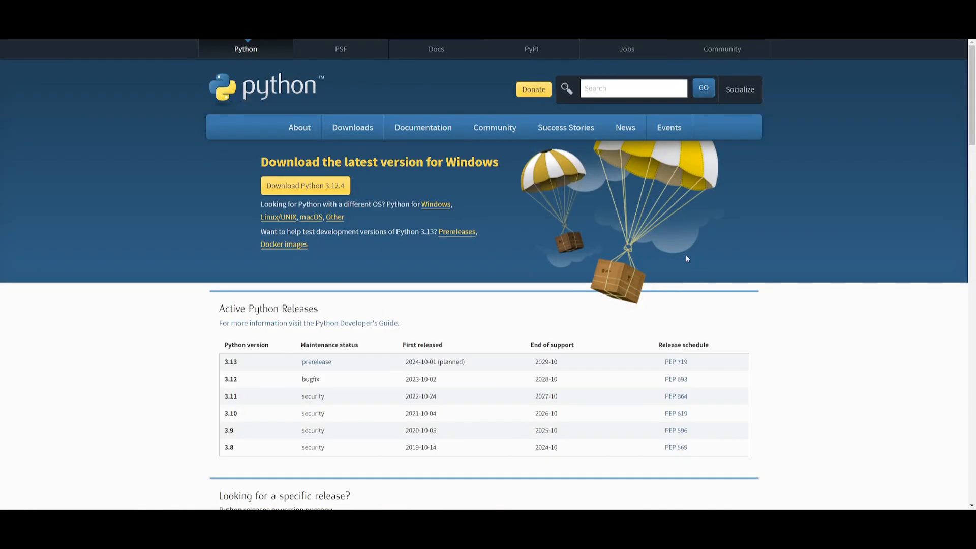
mouse_move(782, 235)
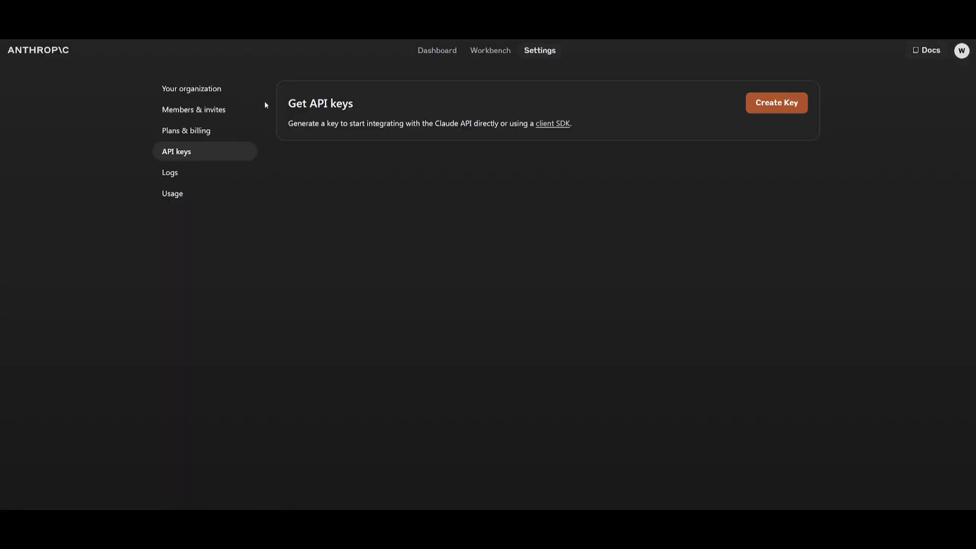
mouse_move(896, 273)
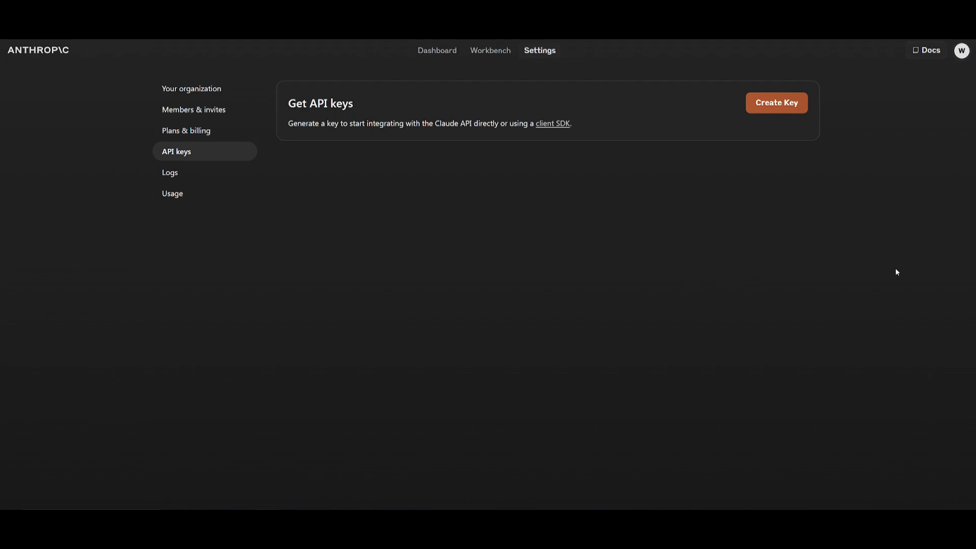
mouse_move(796, 257)
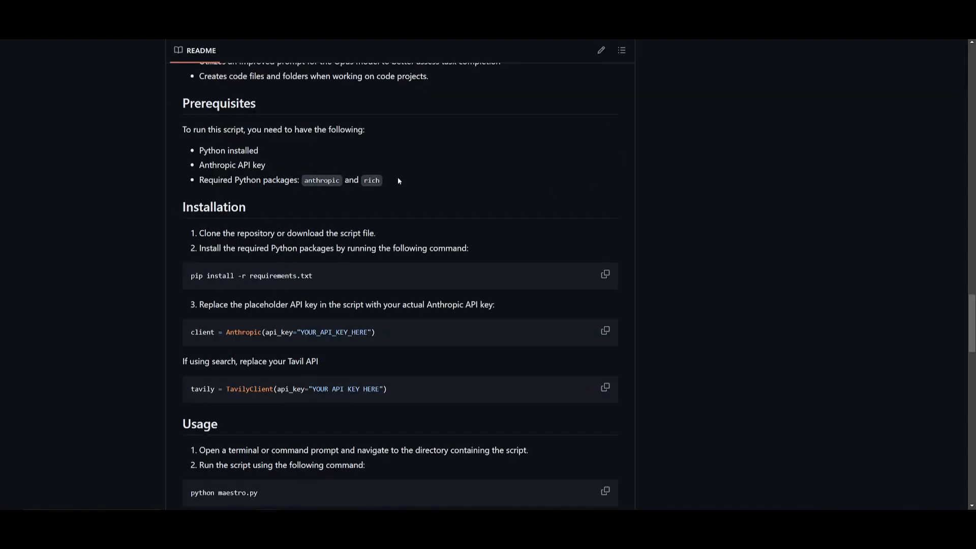
mouse_move(275, 270)
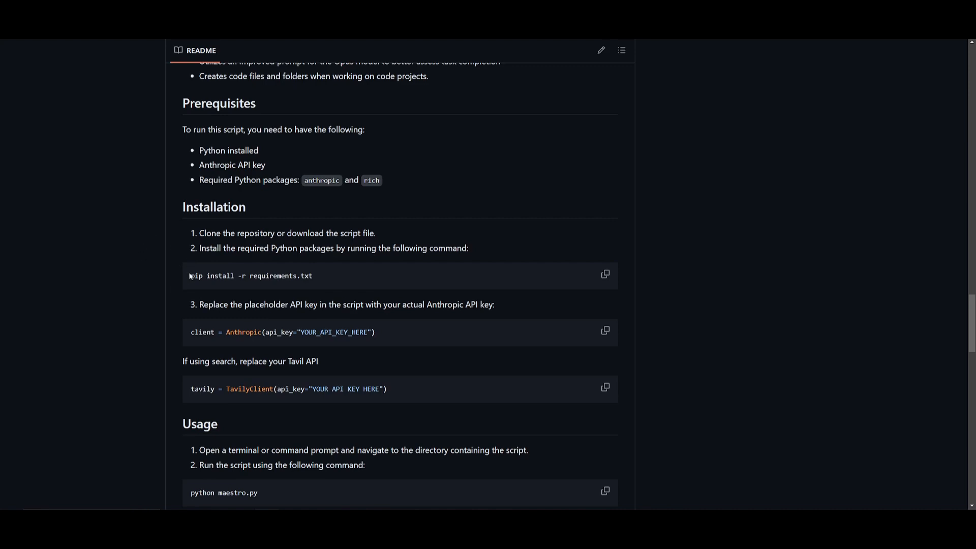
double_click(252, 275)
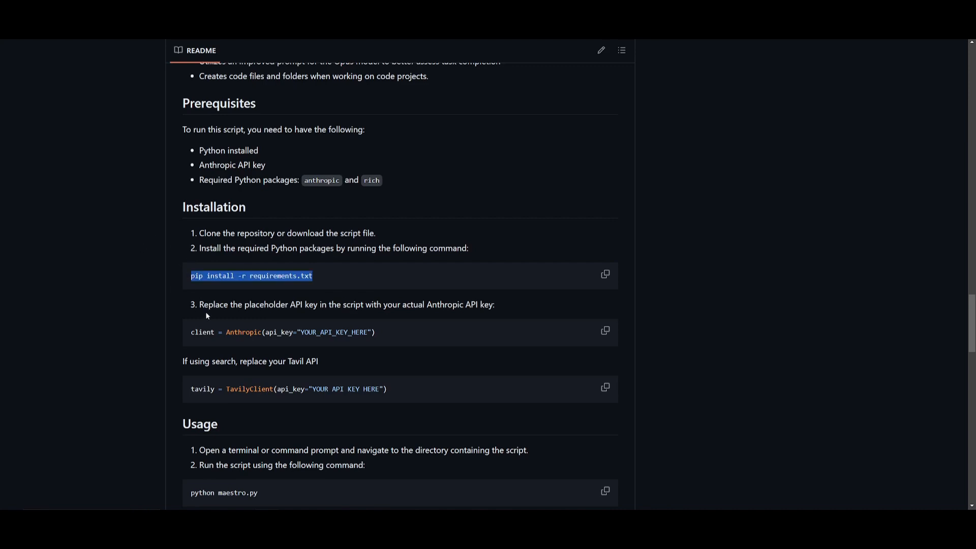
right_click(251, 275)
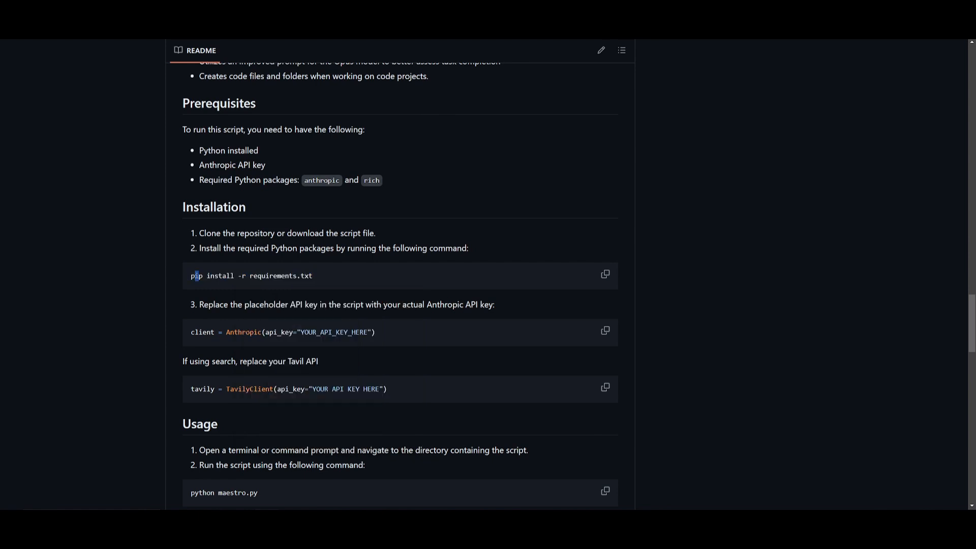
mouse_move(643, 153)
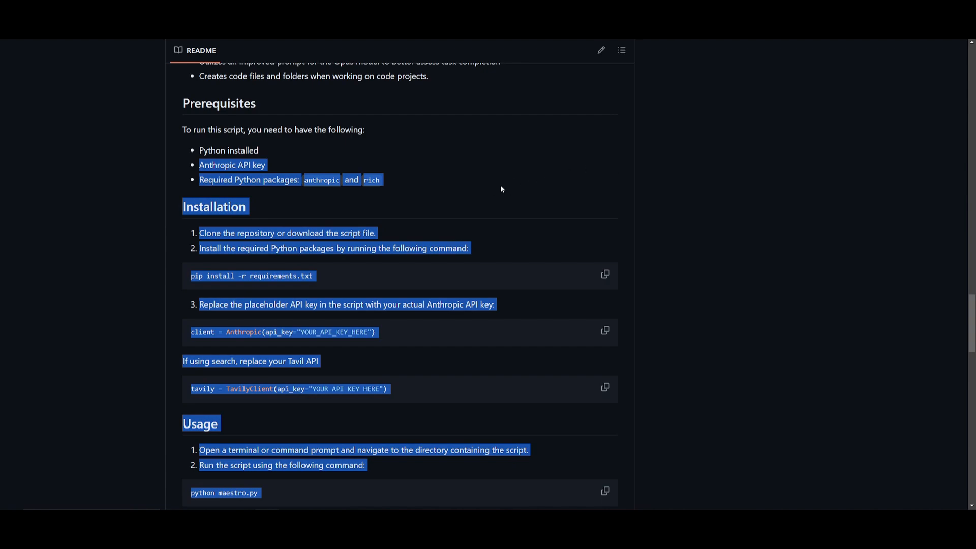
Copy the maestro repository's HTTPS clone address and scroll to the readme's Usage section
scroll("up", 3)
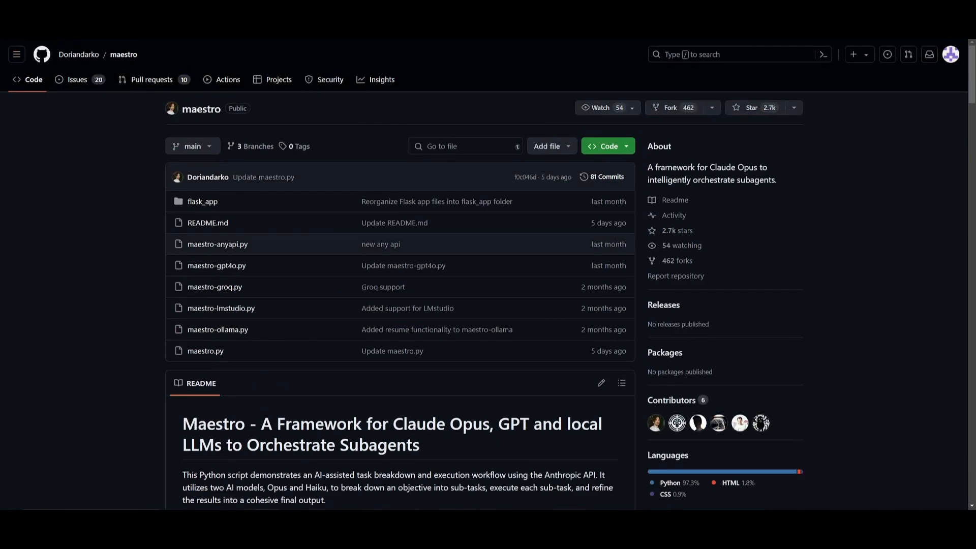
left_click(607, 145)
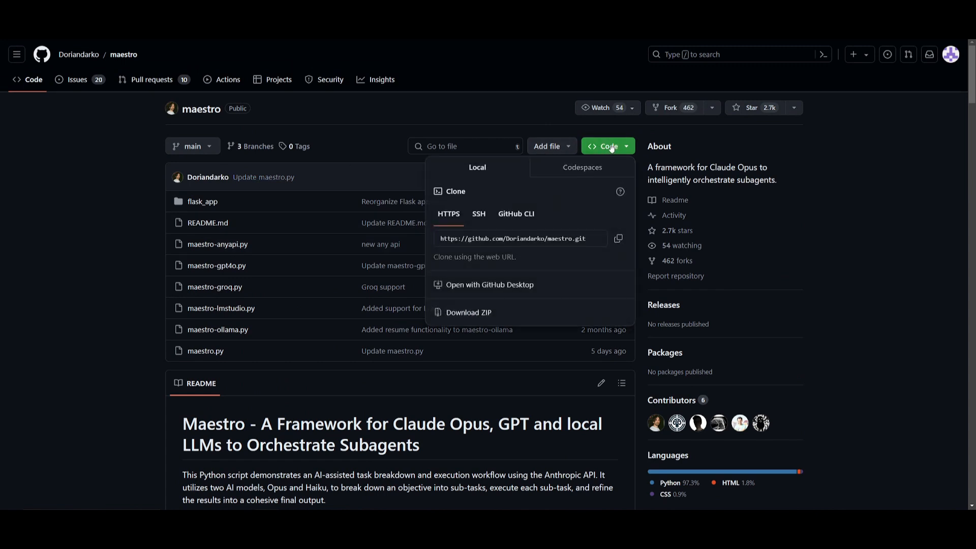
left_click(606, 145)
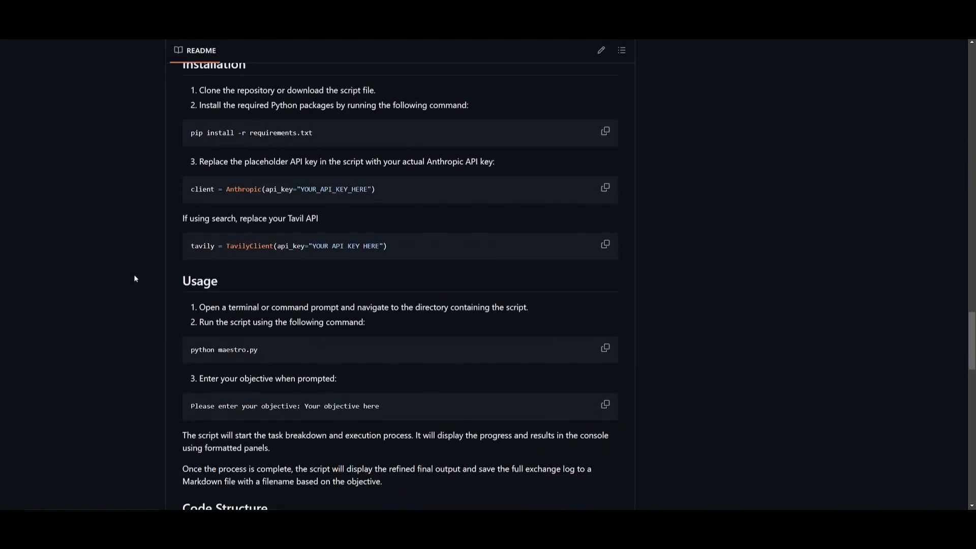
scroll("down", 3)
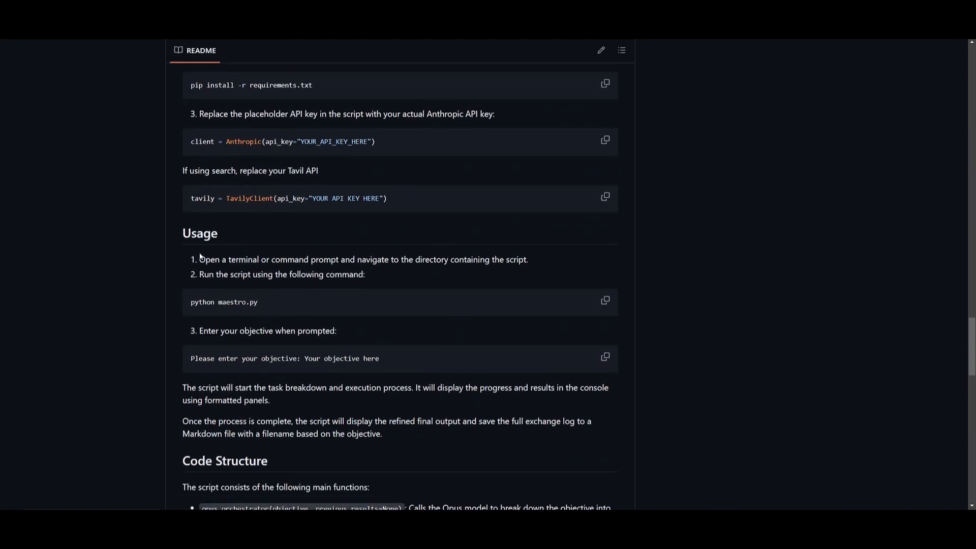
mouse_move(829, 318)
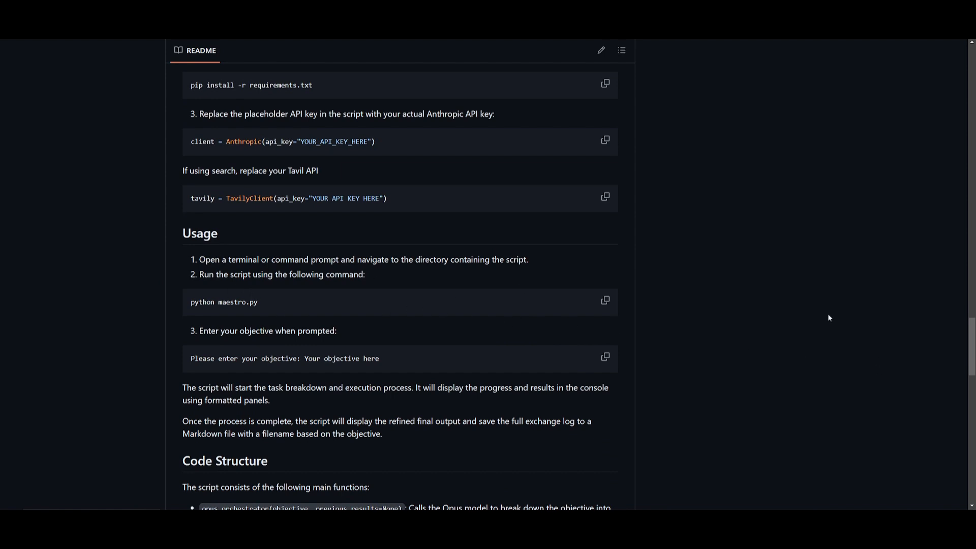
mouse_move(359, 284)
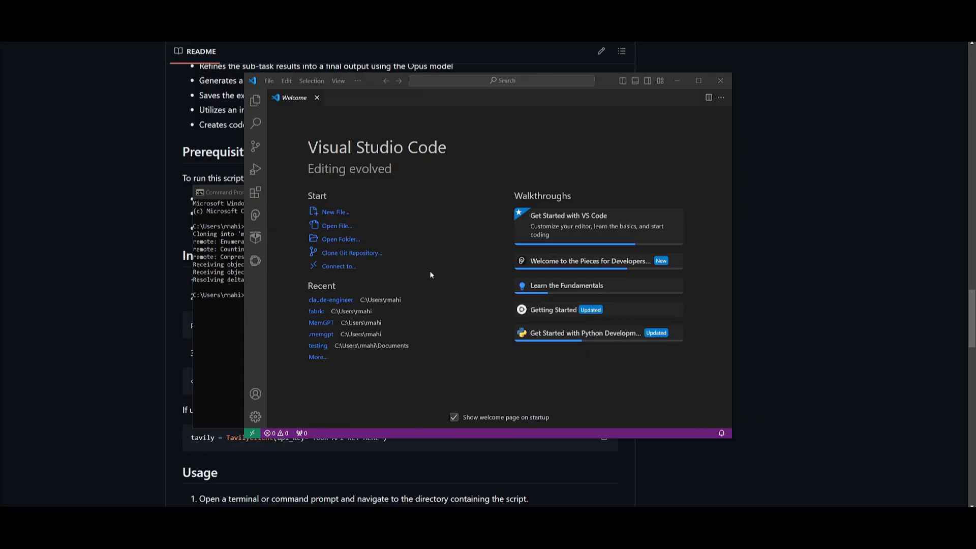
mouse_move(446, 179)
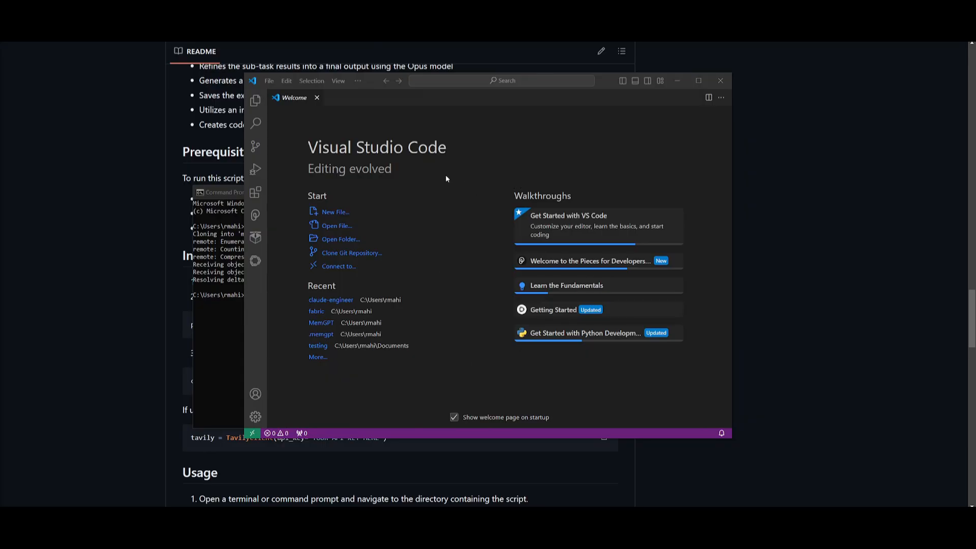
mouse_move(356, 238)
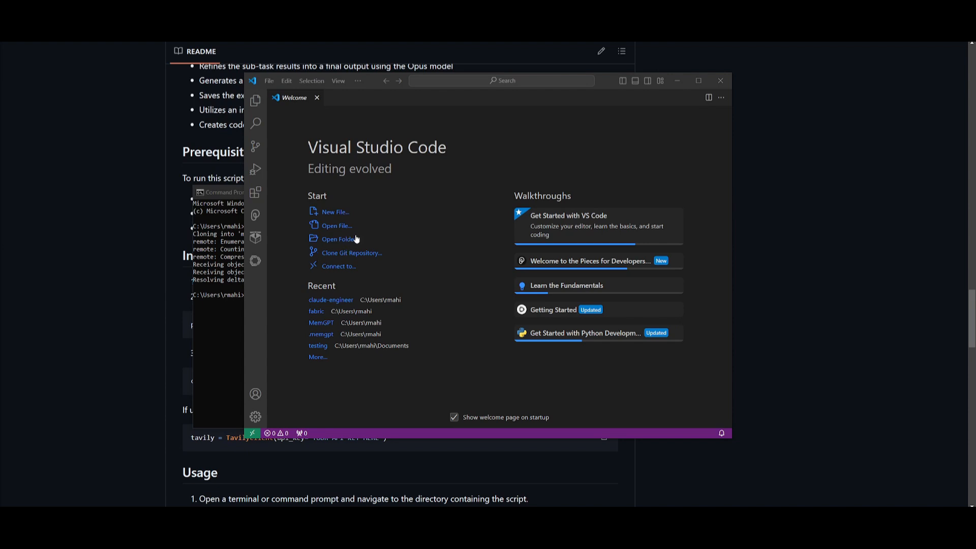
Open the cloned maestro folder in VS Code and trust its authors
left_click(339, 239)
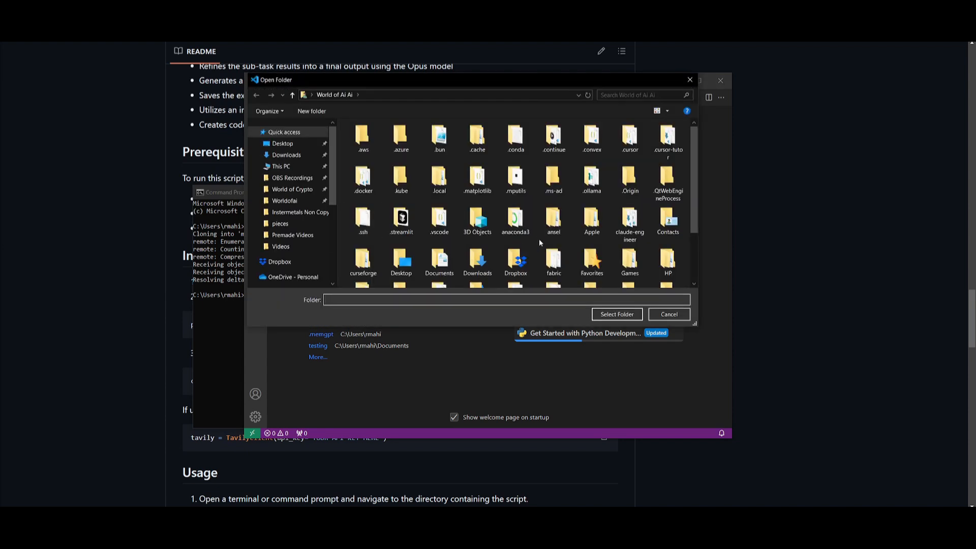
mouse_move(554, 217)
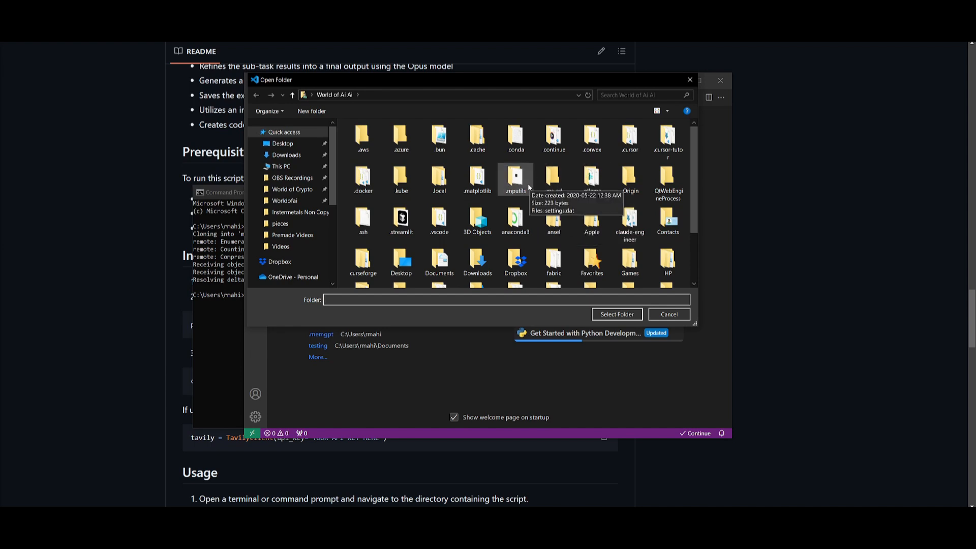
scroll("down", 3)
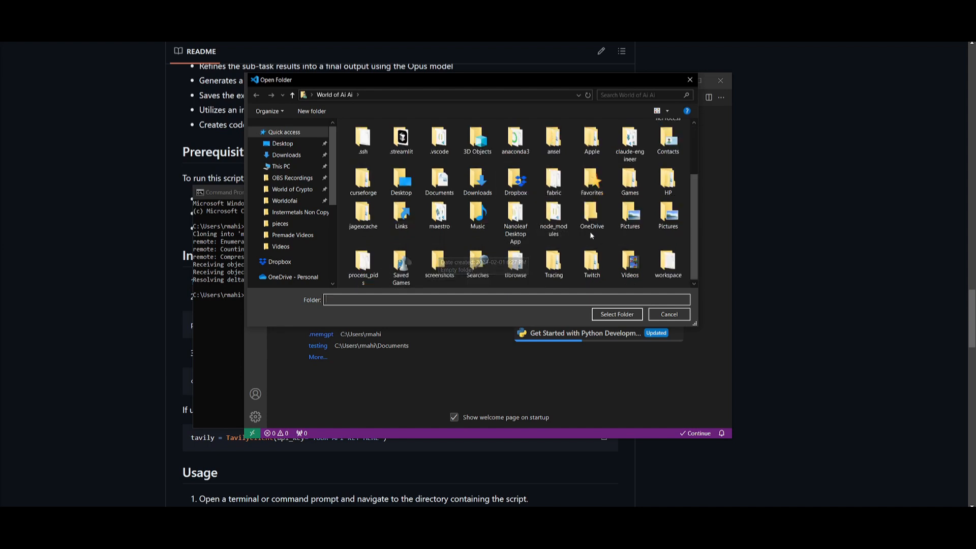
left_click(439, 214)
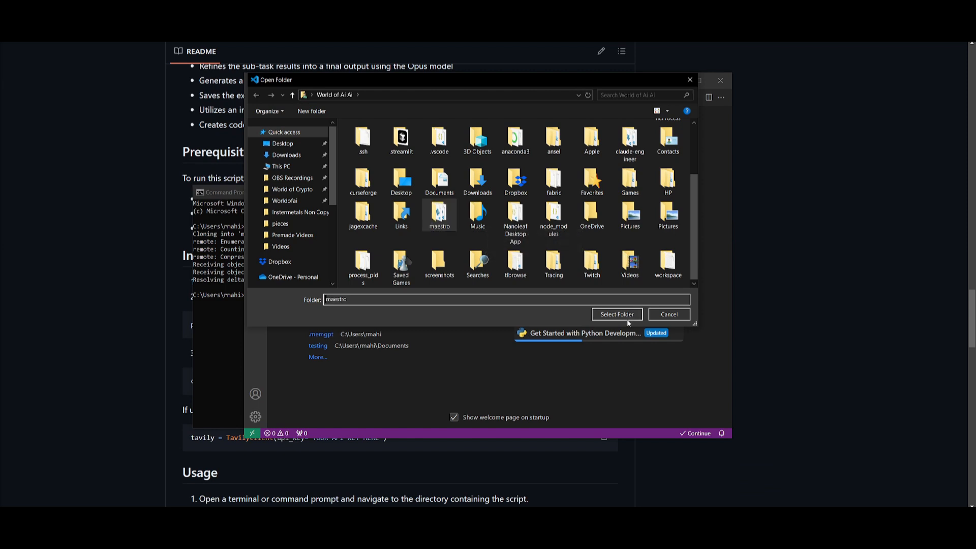
left_click(616, 314)
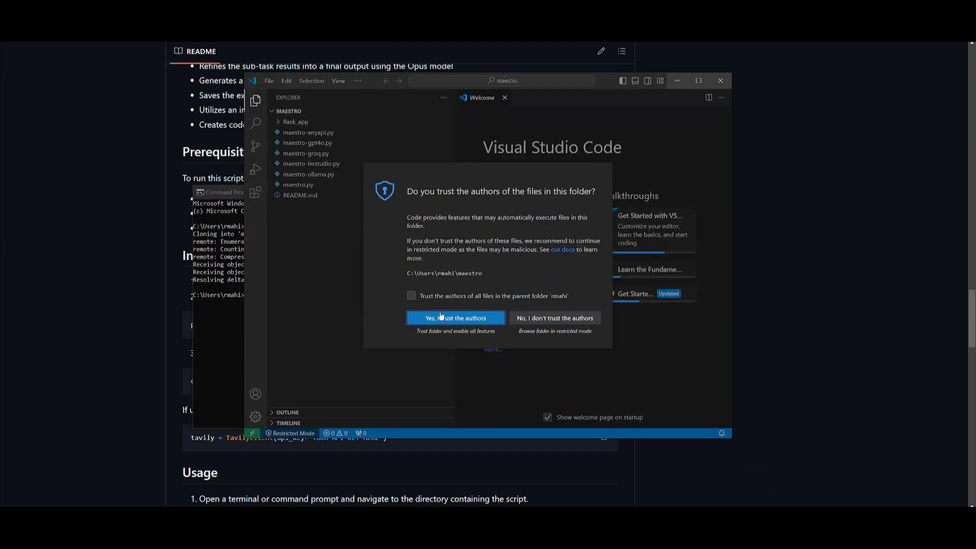
left_click(455, 317)
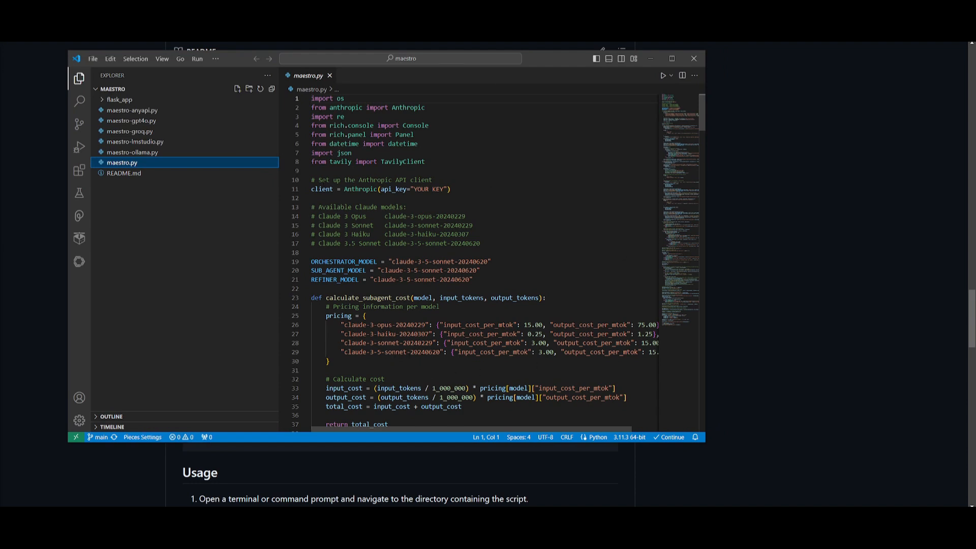
Replace the api_key placeholder on line 10 of maestro.py with your key and save
left_click(426, 189)
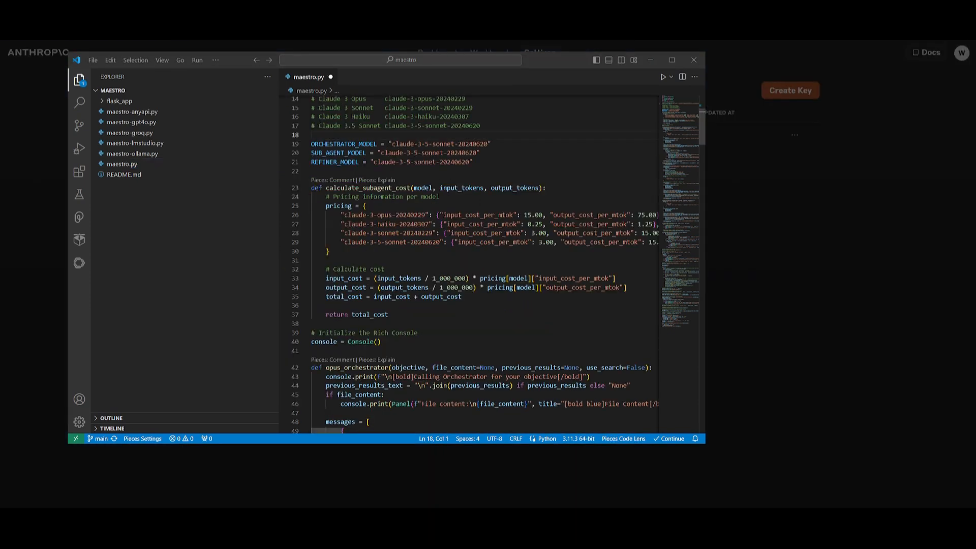
left_click(457, 143)
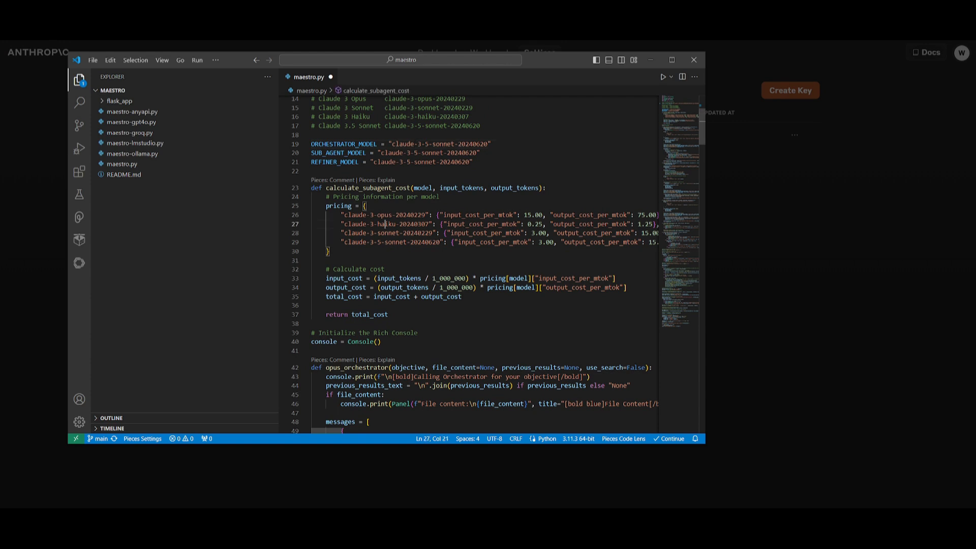
left_click(349, 215)
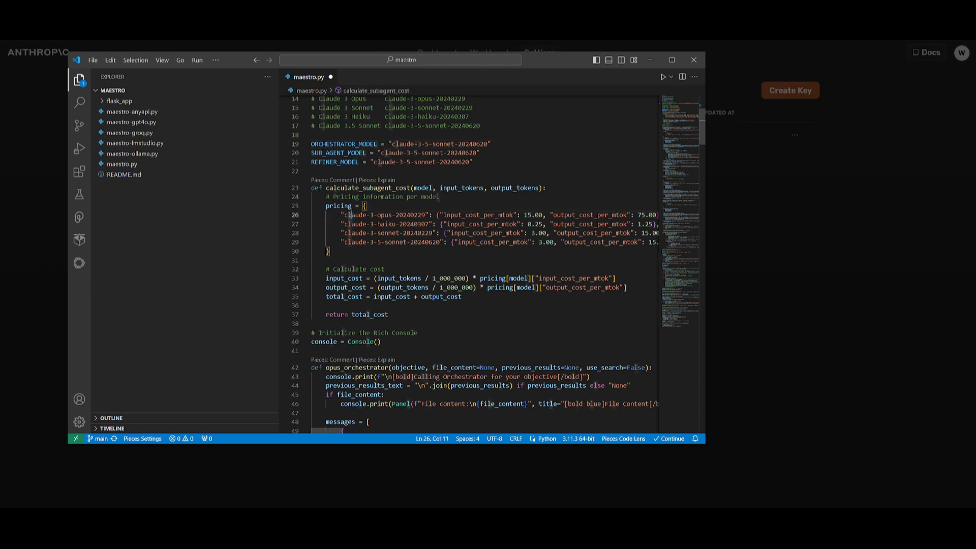
left_click(459, 144)
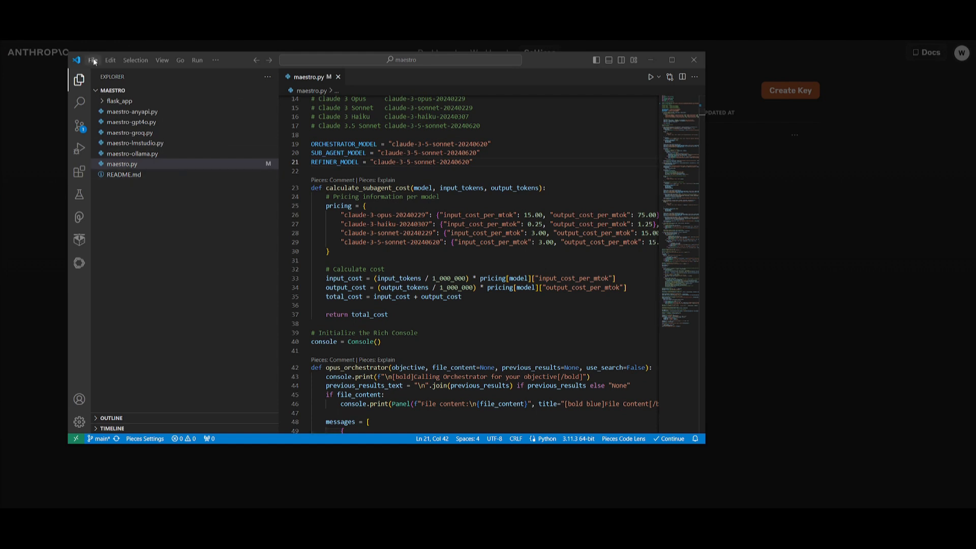
Open an integrated terminal at maestro.py and run pip install tavily-python anthropic rich
left_click(122, 164)
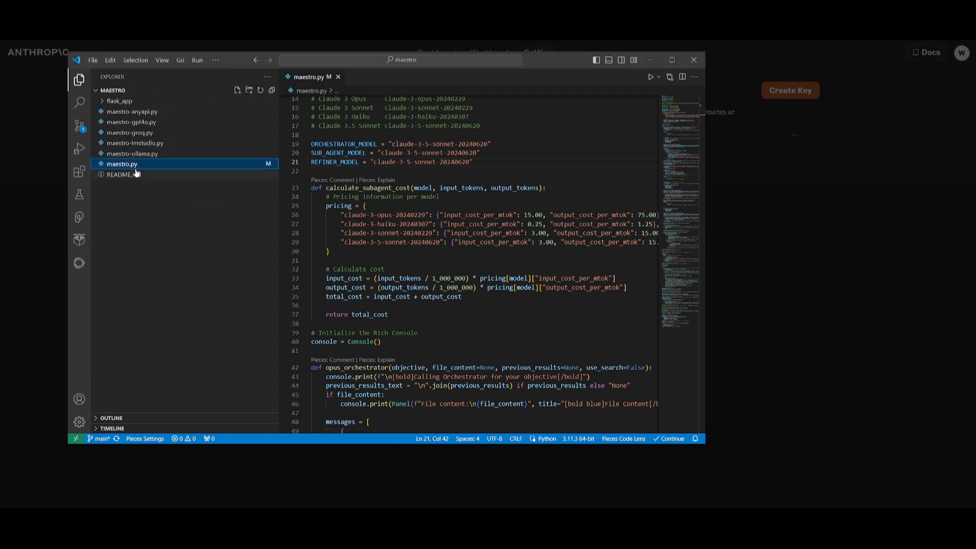
right_click(122, 164)
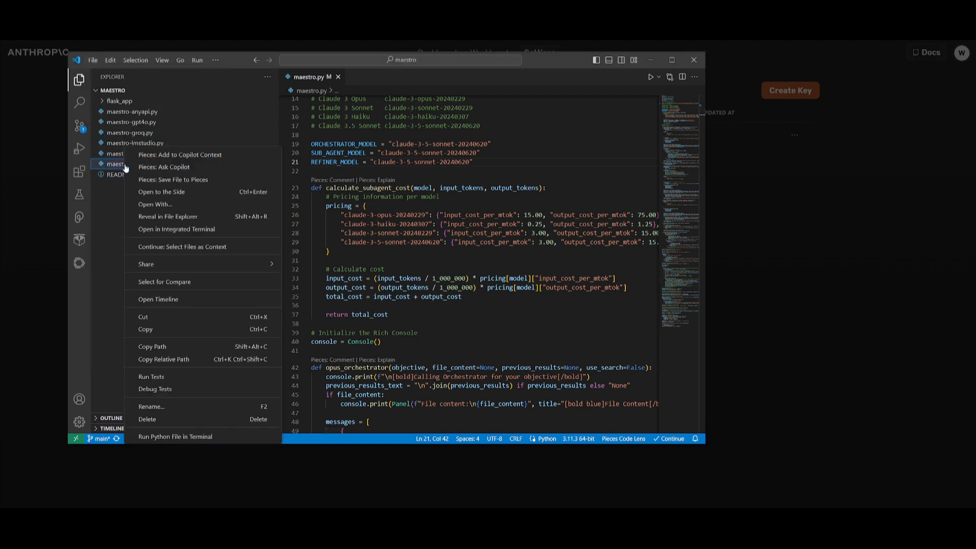
left_click(176, 229)
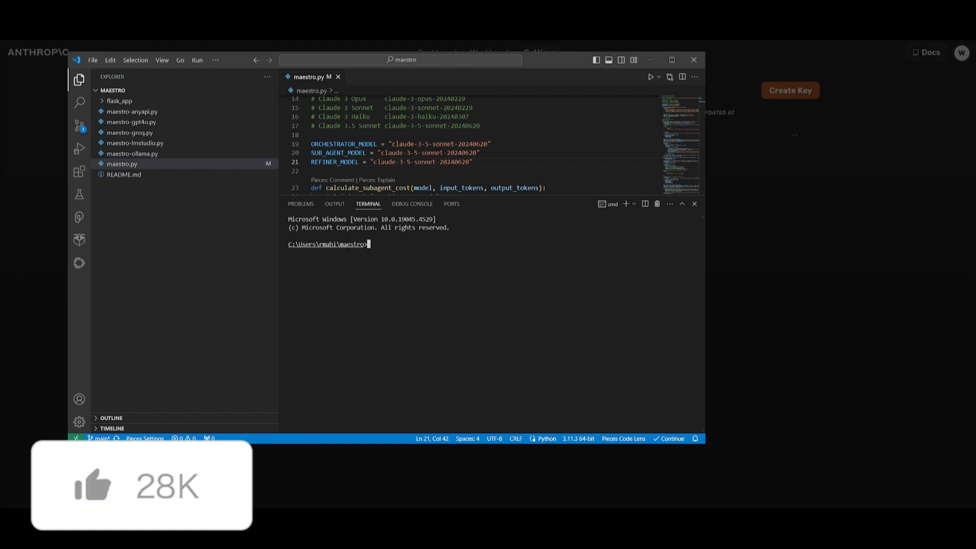
type("cd")
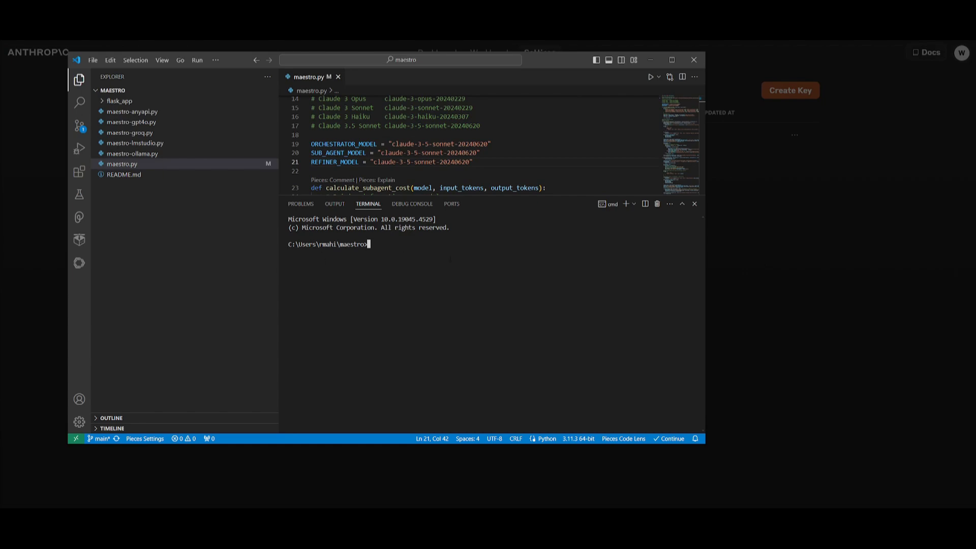
mouse_move(560, 66)
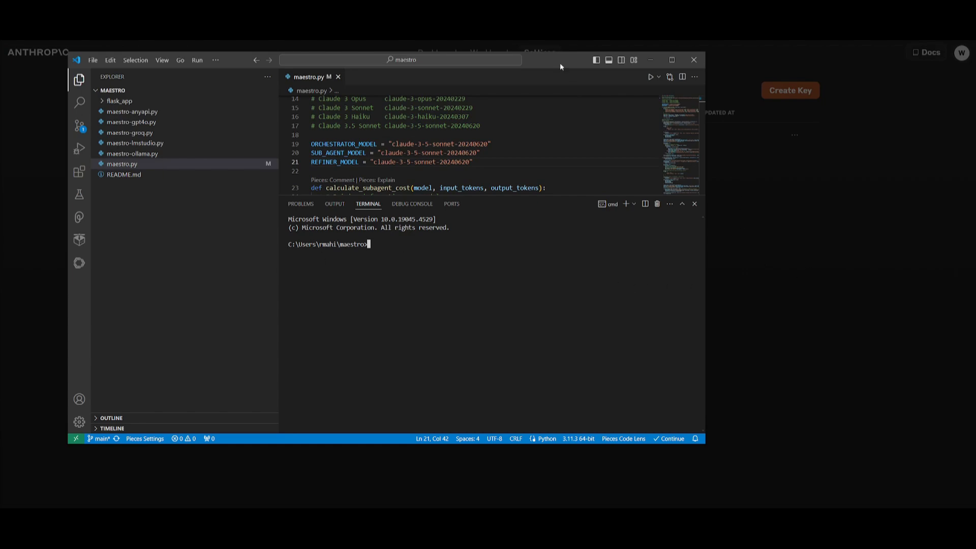
type("pip install tavily-python antropic rich")
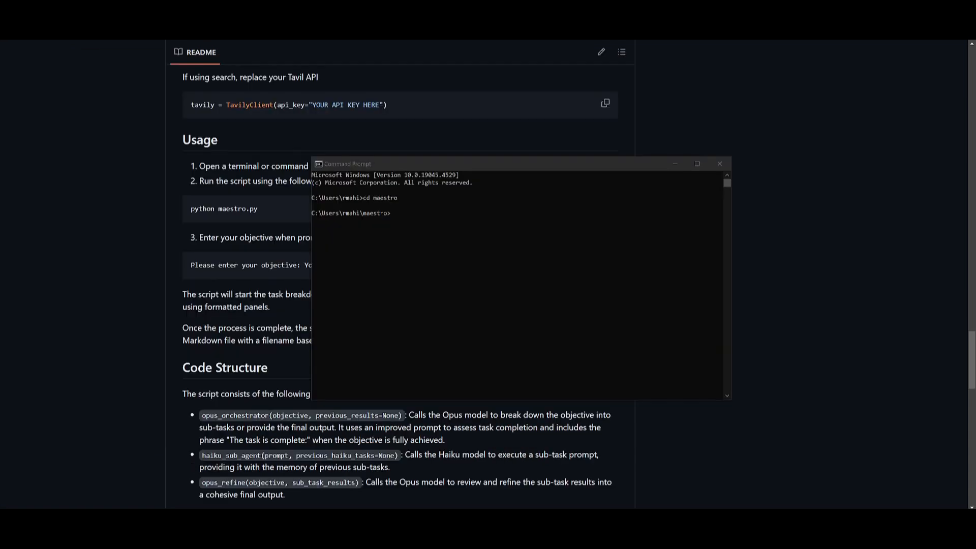
Run python maestro.py from the command prompt
left_click(720, 164)
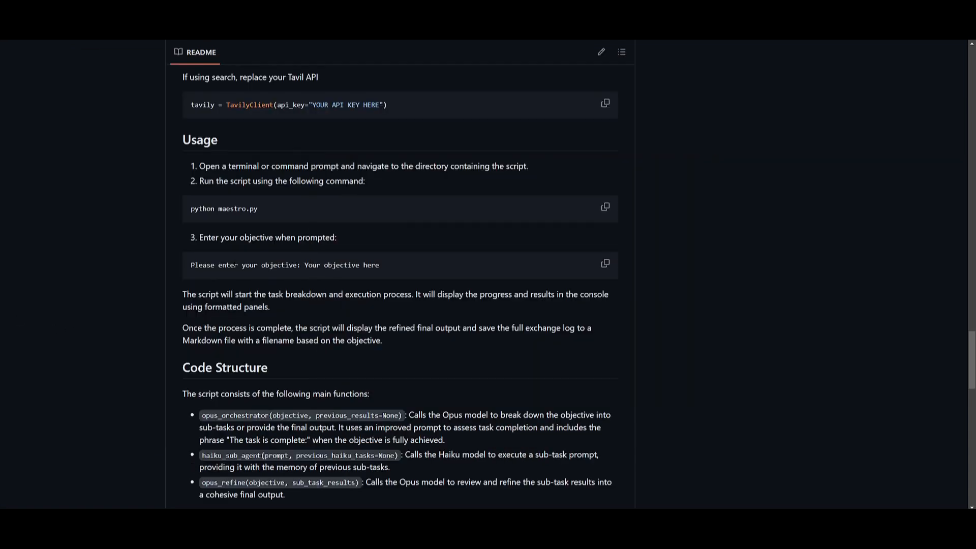
left_click(604, 207)
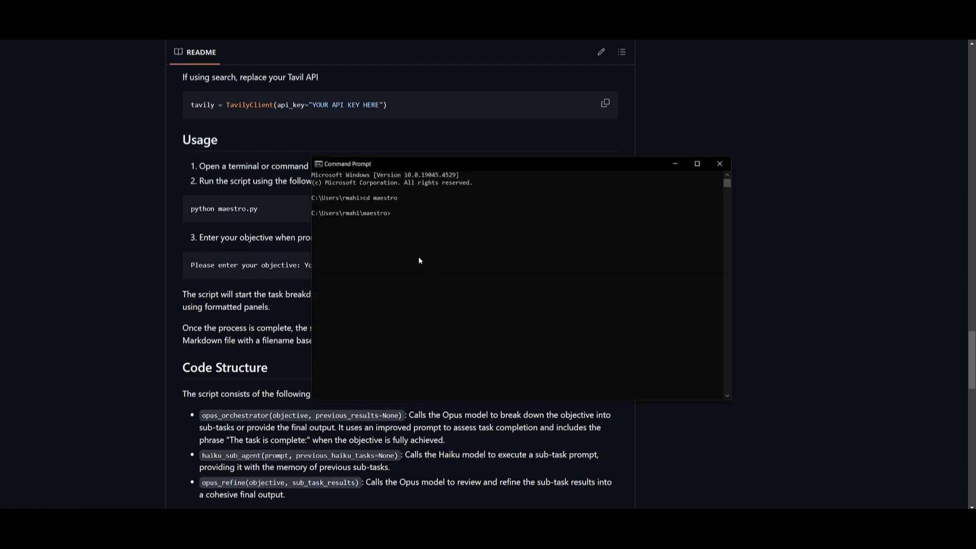
type("python maestro.py")
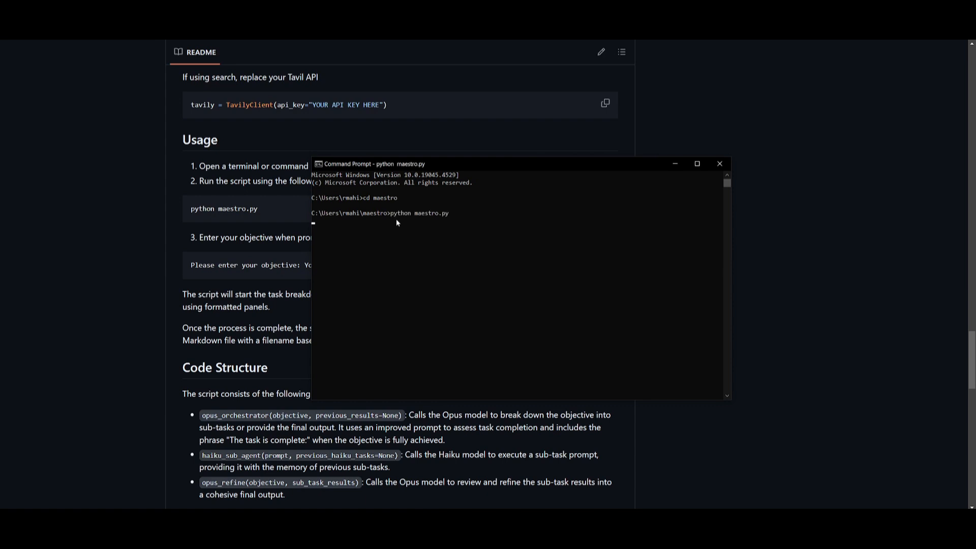
left_click(720, 163)
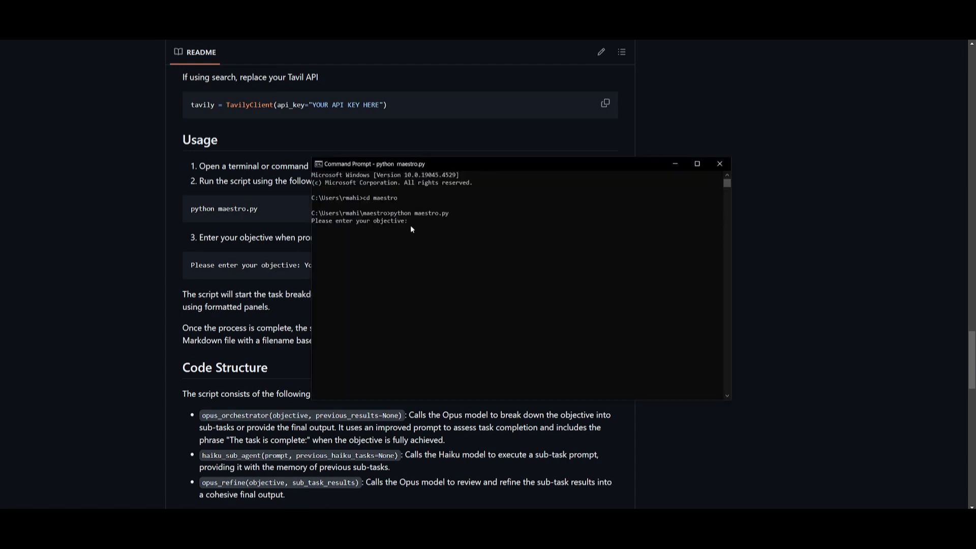
Enter the objective 'create me a snake game in python' and answer y to the prompt
type("c")
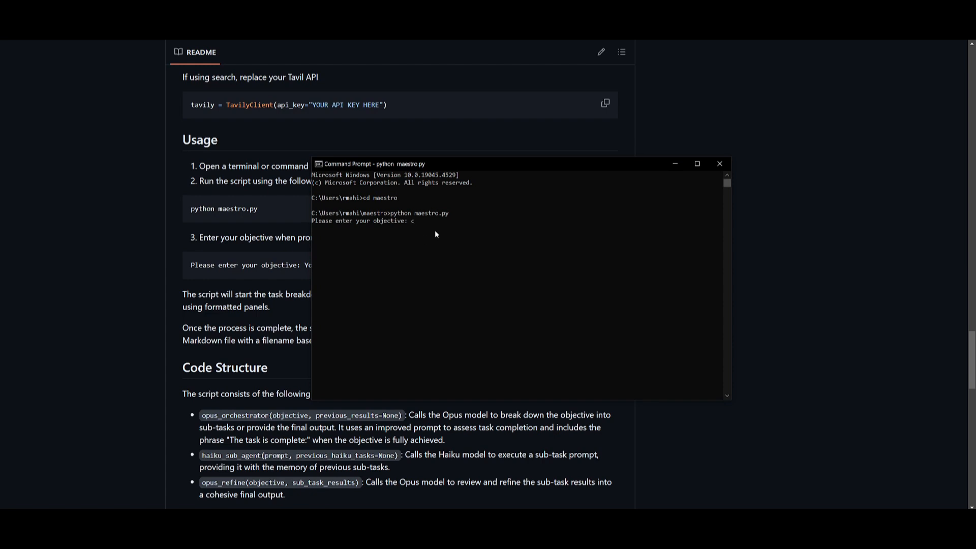
type("reate me a snake game in python")
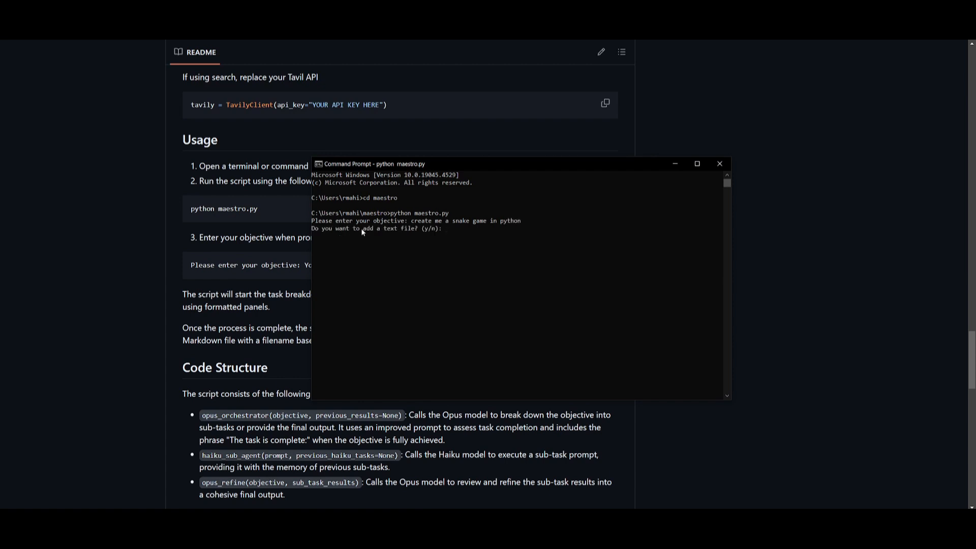
type("y")
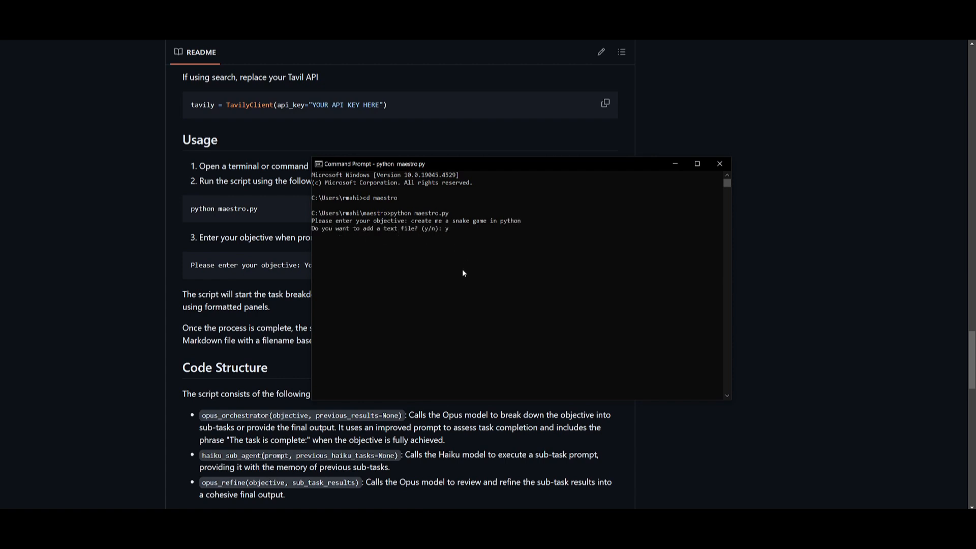
key("enter")
type("D:\\OBS Recordings")
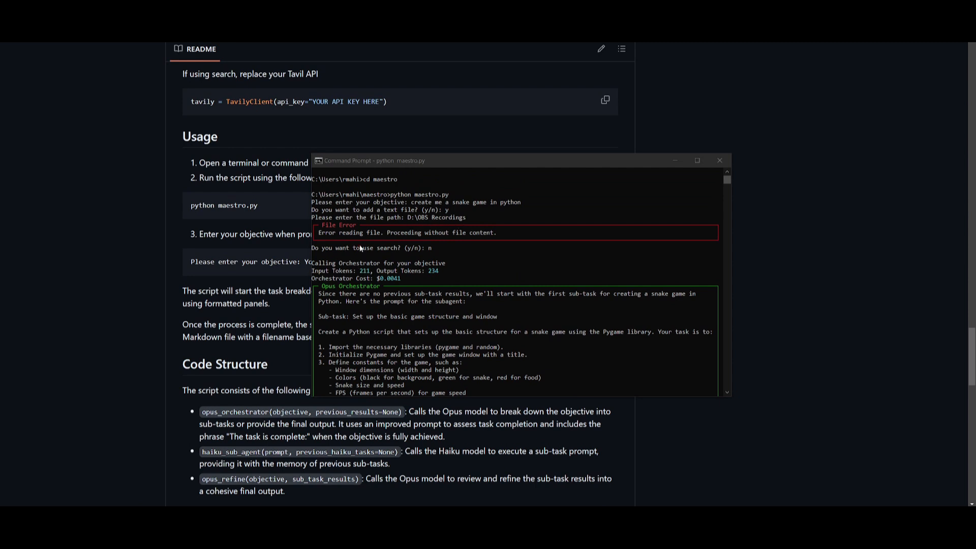
Scroll the terminal as maestro prints the created PySnake folders, main.py and exchange log
scroll("down", 3)
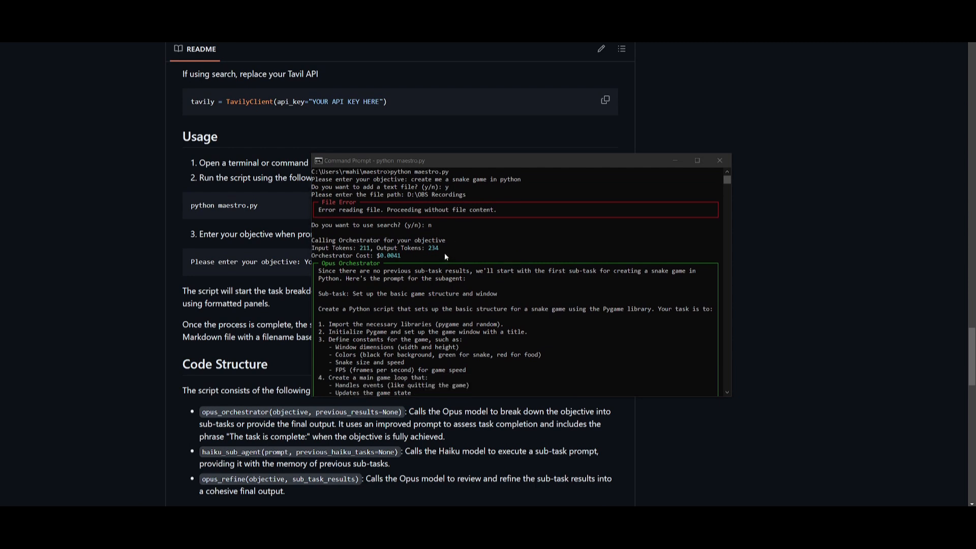
scroll("down", 3)
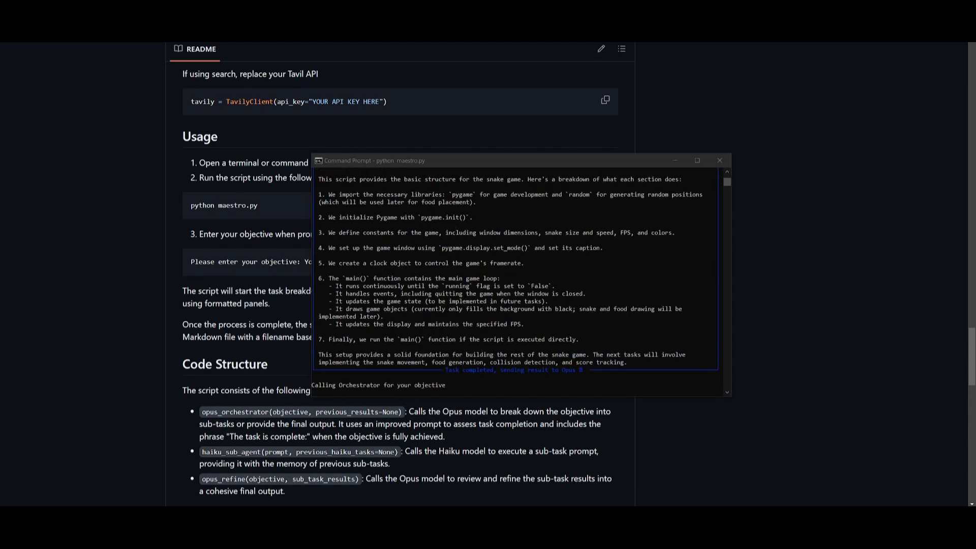
mouse_move(406, 385)
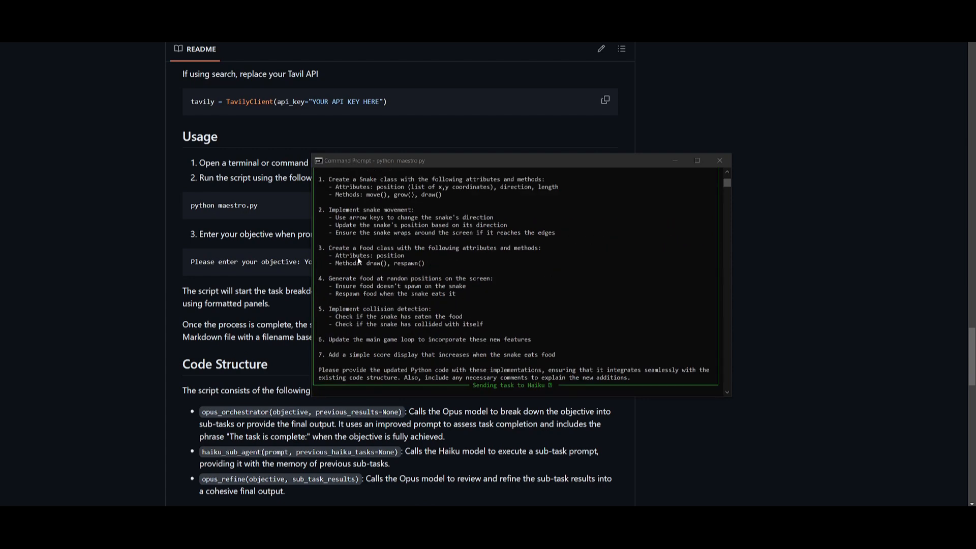
scroll("down", 3)
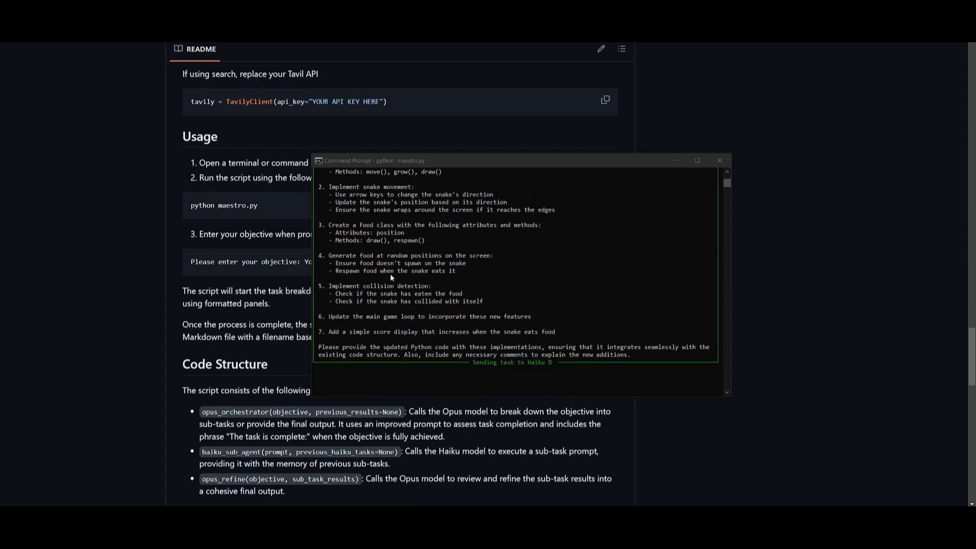
mouse_move(546, 361)
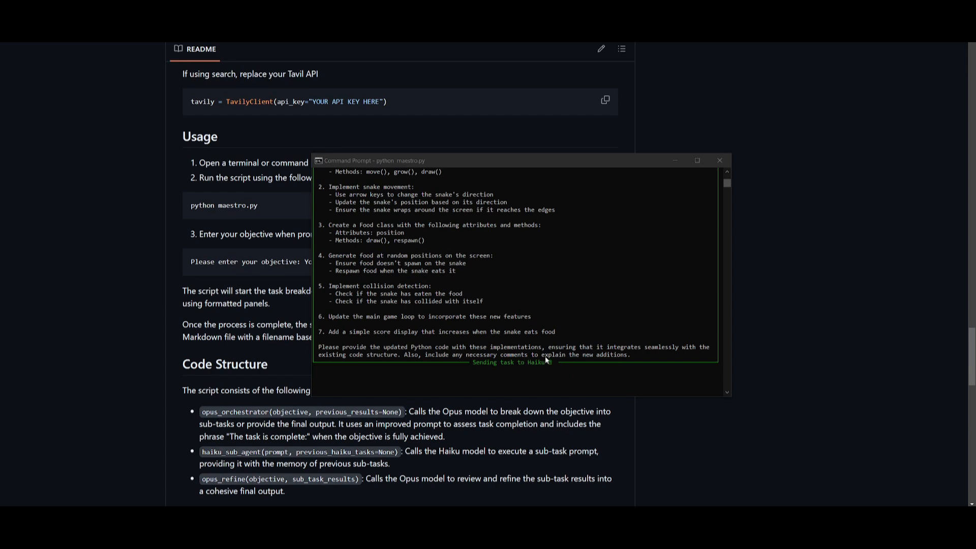
mouse_move(522, 380)
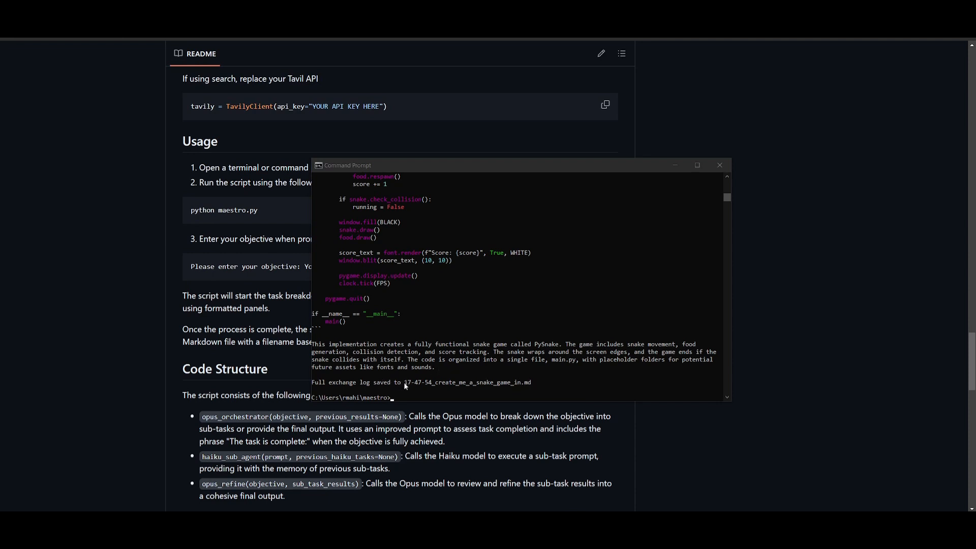
mouse_move(522, 390)
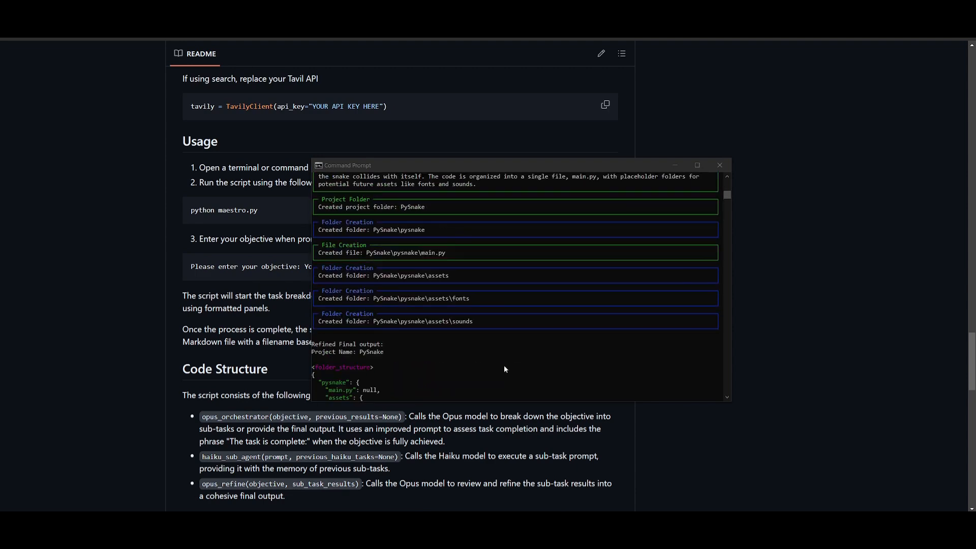
mouse_move(67, 399)
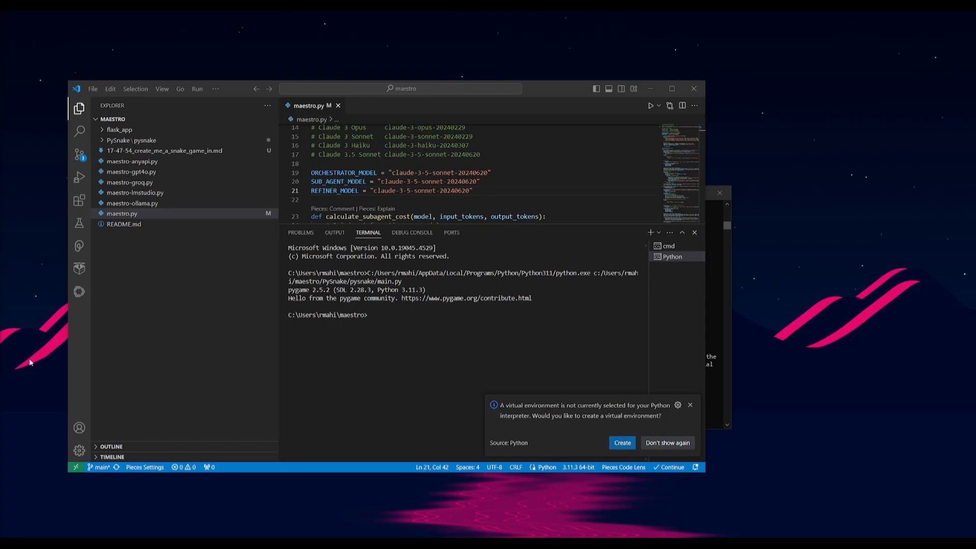
mouse_move(279, 372)
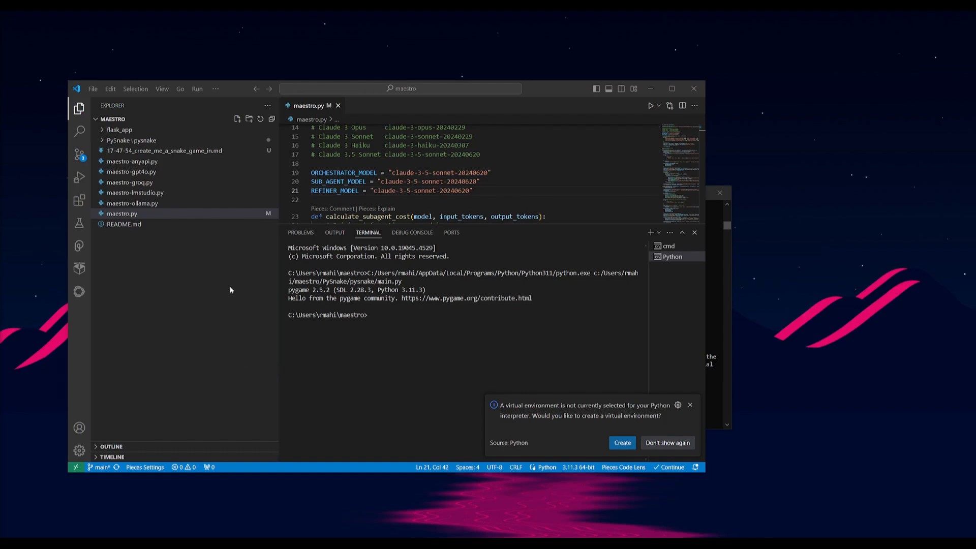
mouse_move(121, 122)
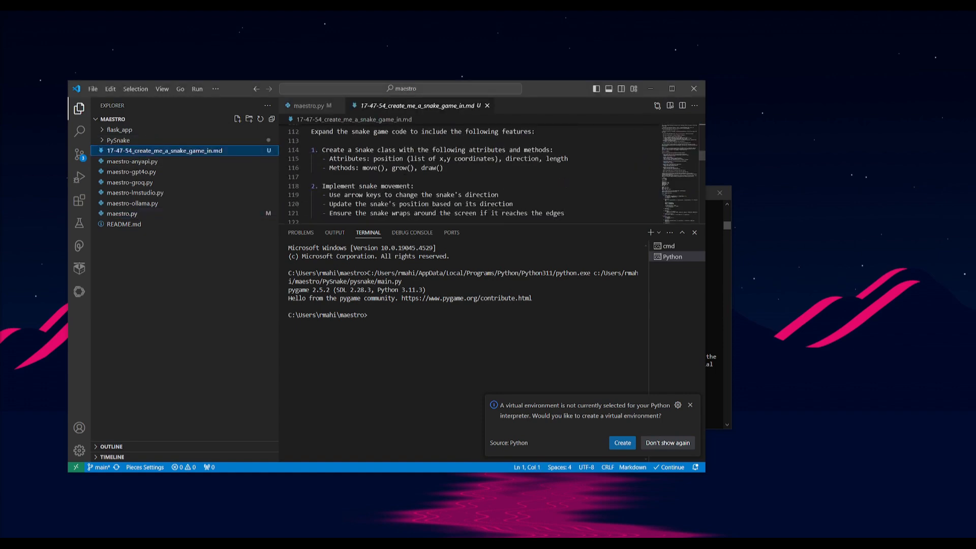
Expand PySnake in Explorer, open its main.py and run the snake game
scroll("down", 3)
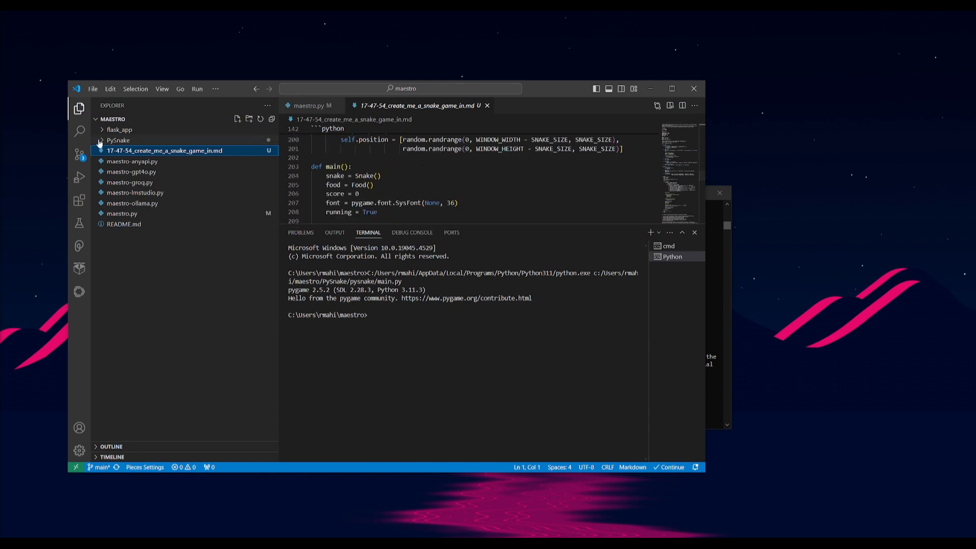
left_click(118, 141)
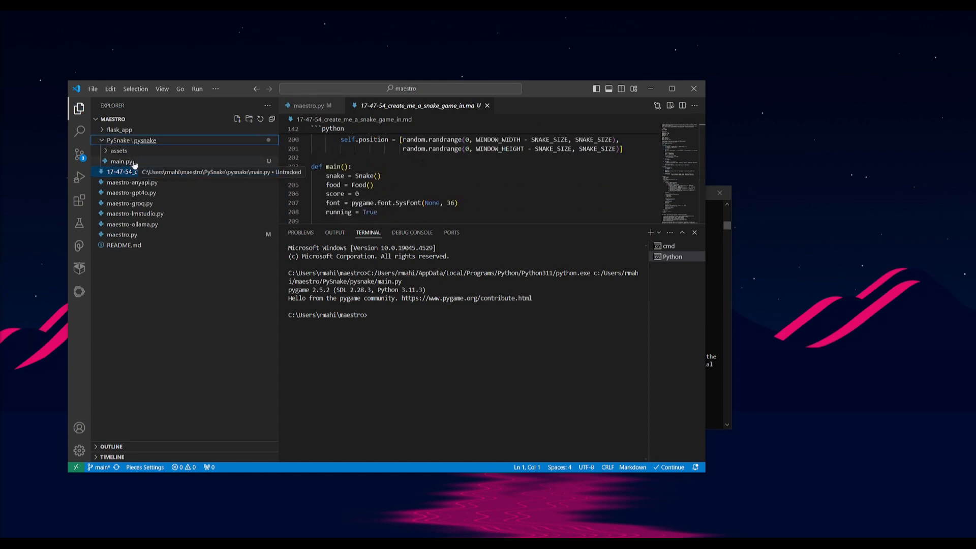
left_click(121, 162)
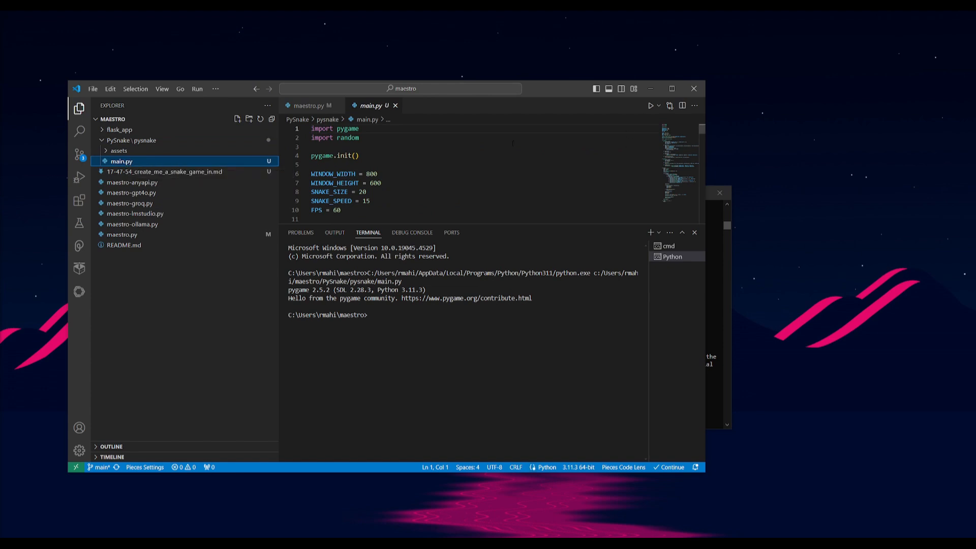
left_click(650, 105)
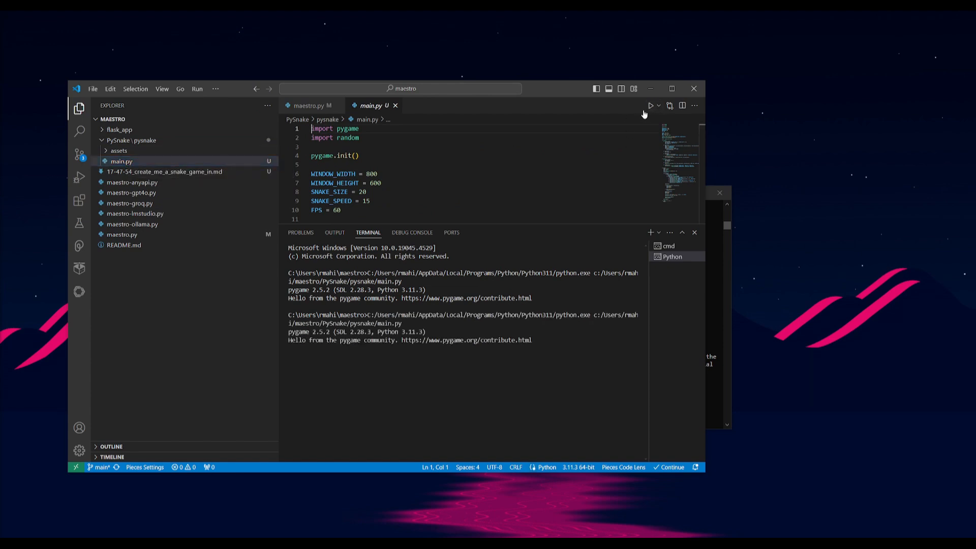
left_click(651, 105)
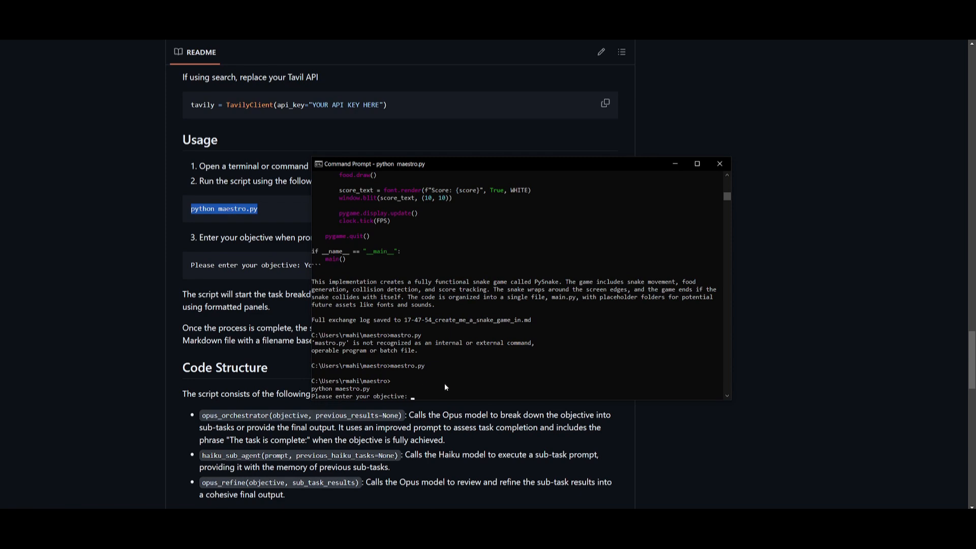
mouse_move(408, 403)
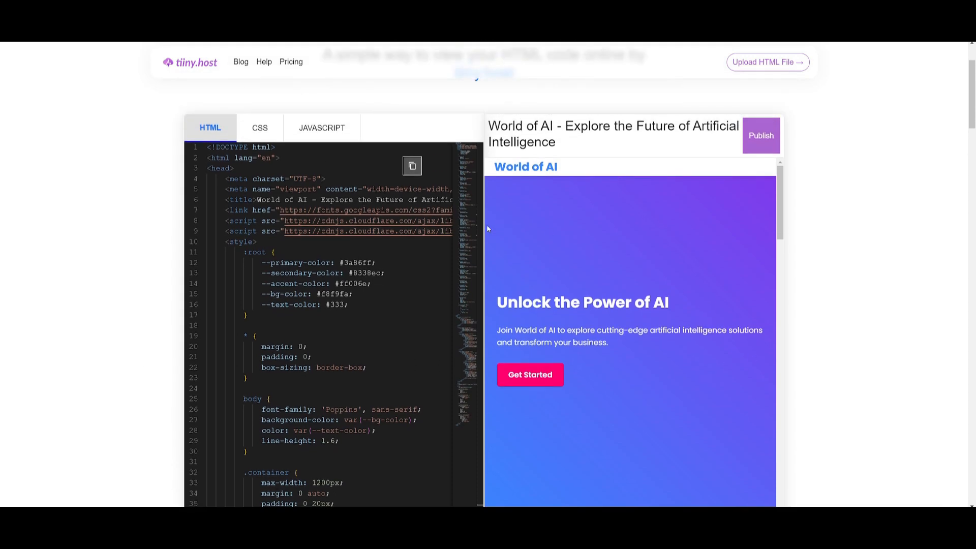
Scroll the World of AI site preview through its features and pricing plans
scroll("down", 3)
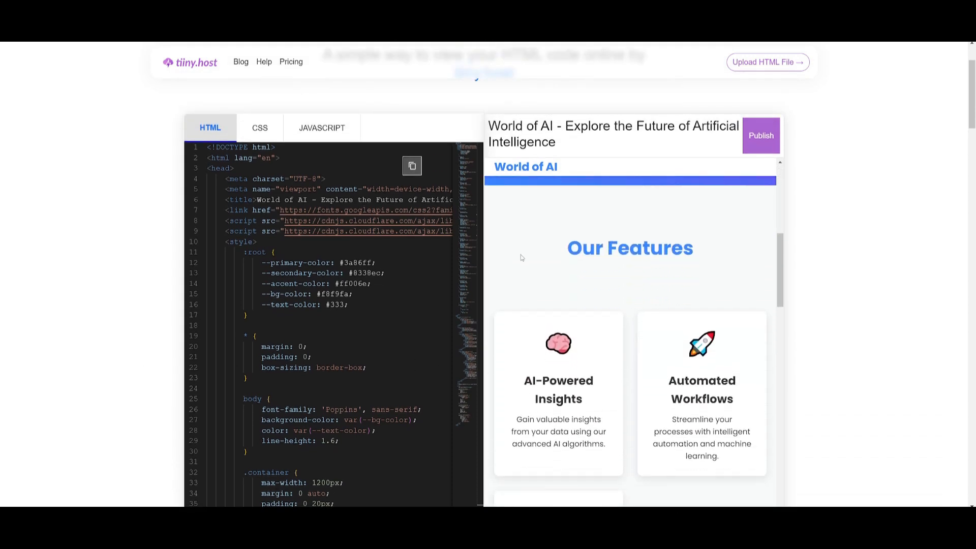
scroll("down", 3)
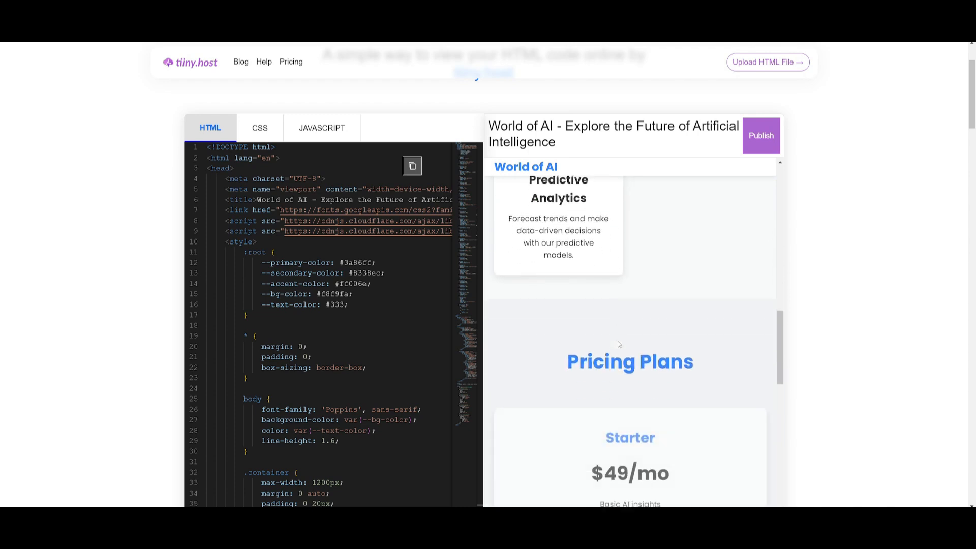
scroll("down", 3)
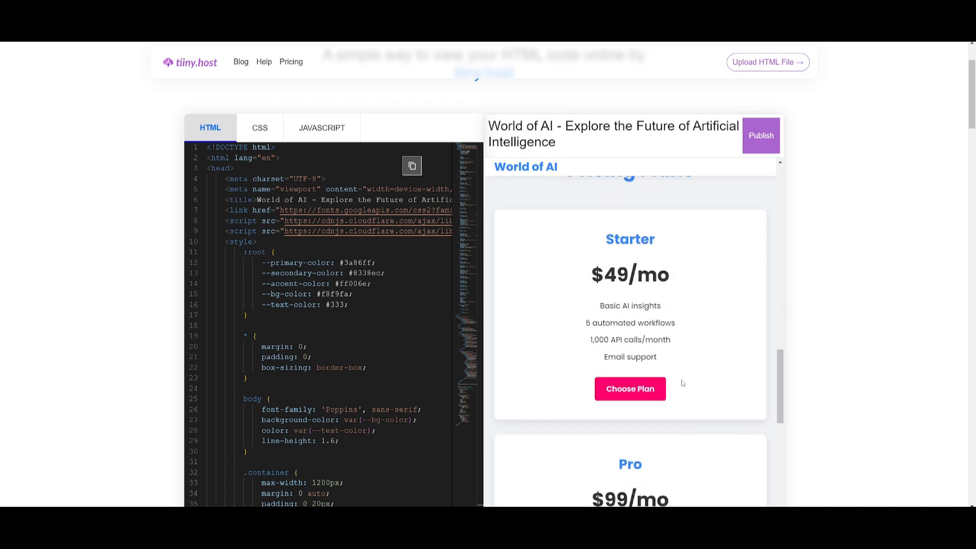
scroll("down", 3)
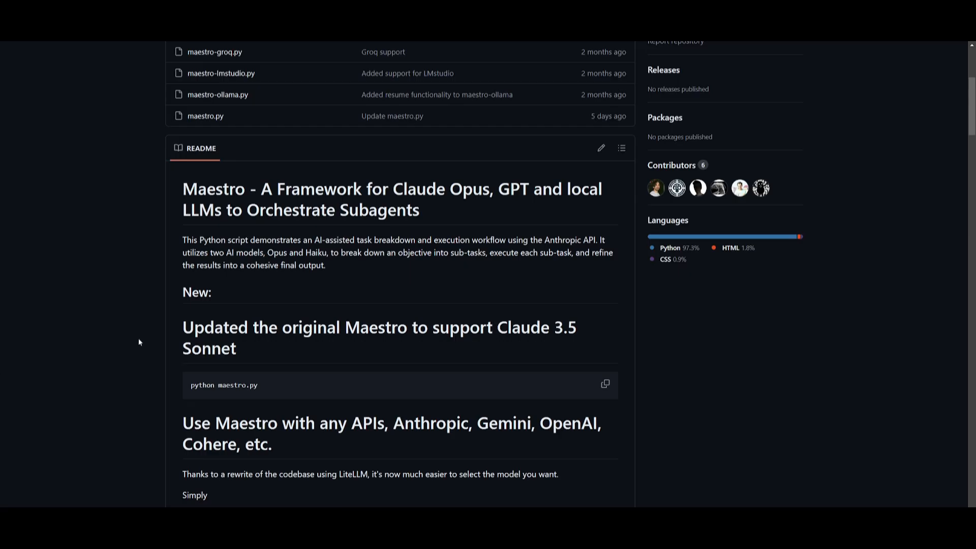
mouse_move(290, 226)
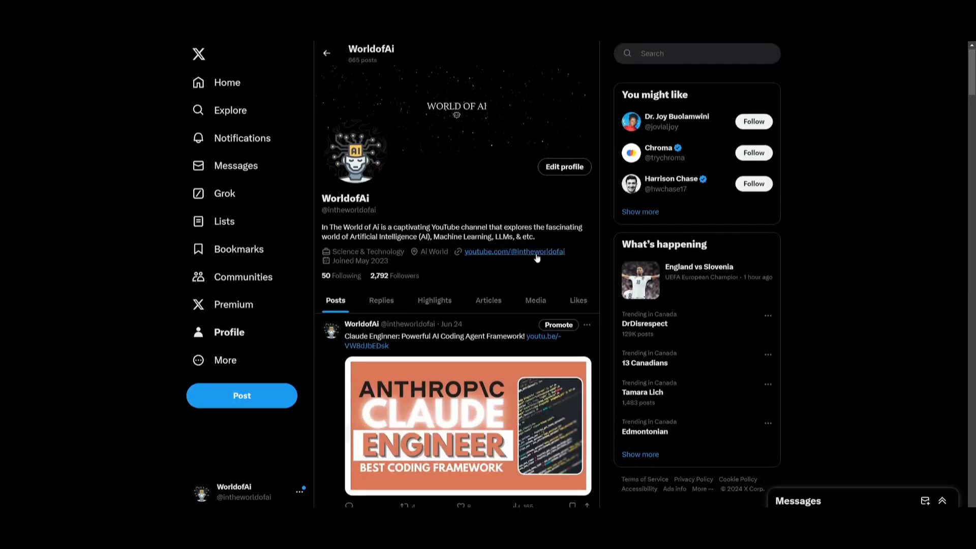
Switch to the channel's Videos tab and scroll through its uploads
scroll("down", 3)
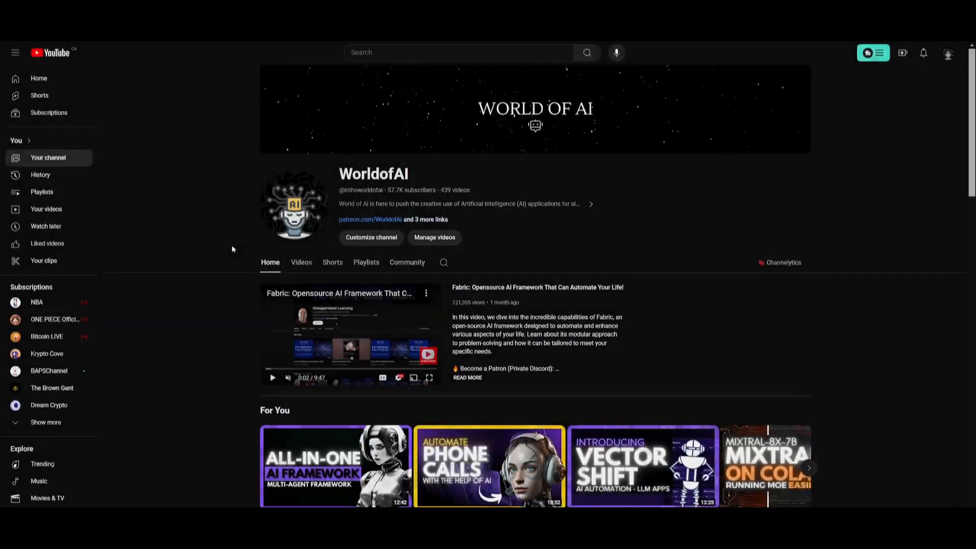
left_click(301, 262)
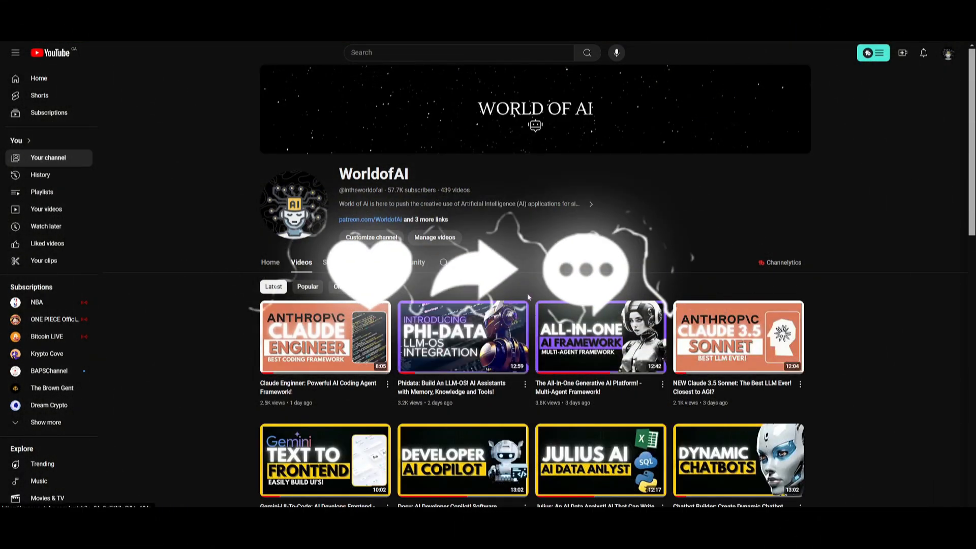
scroll("down", 3)
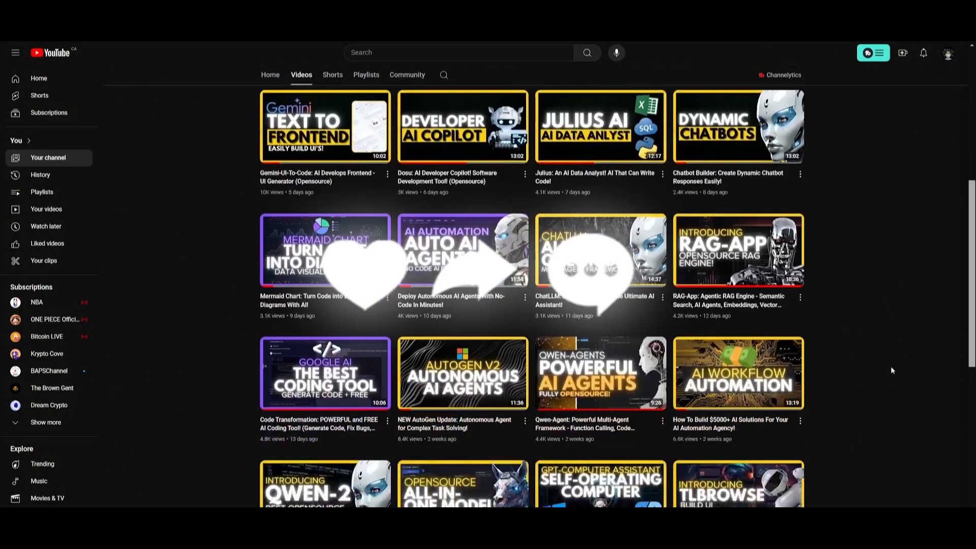
scroll("down", 3)
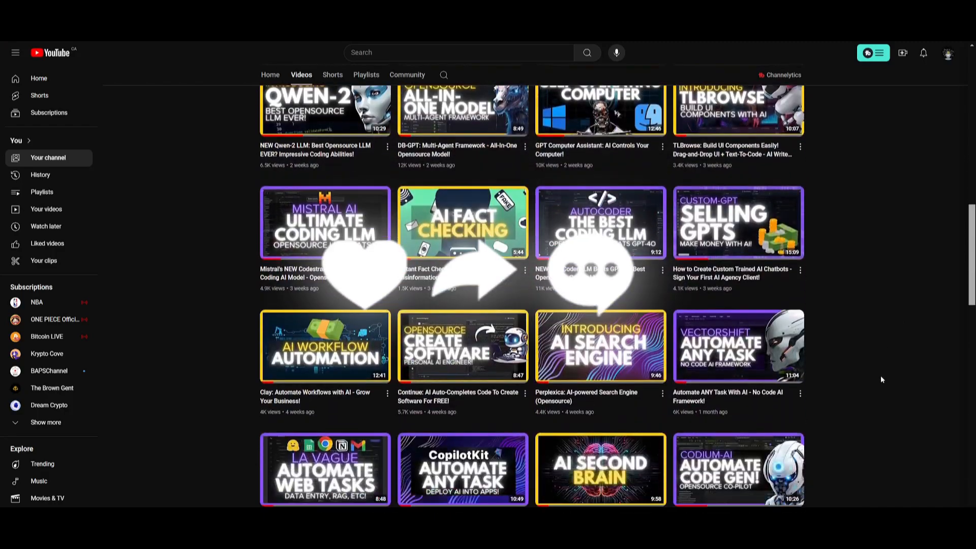
scroll("down", 3)
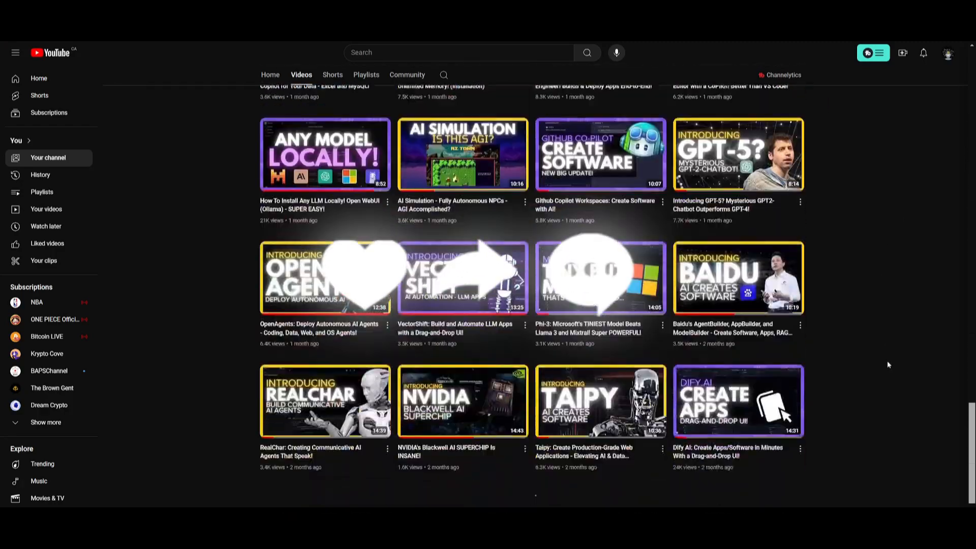
scroll("down", 3)
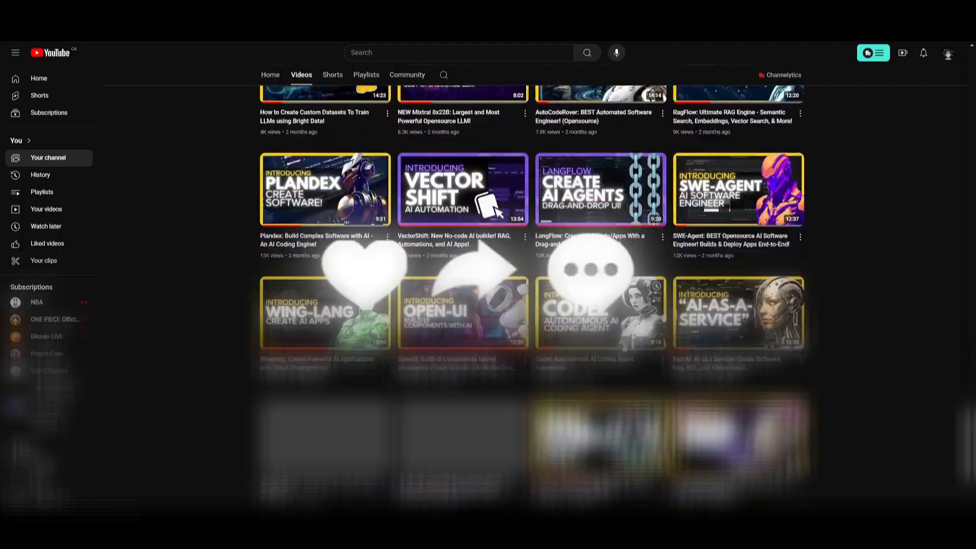
scroll("down", 3)
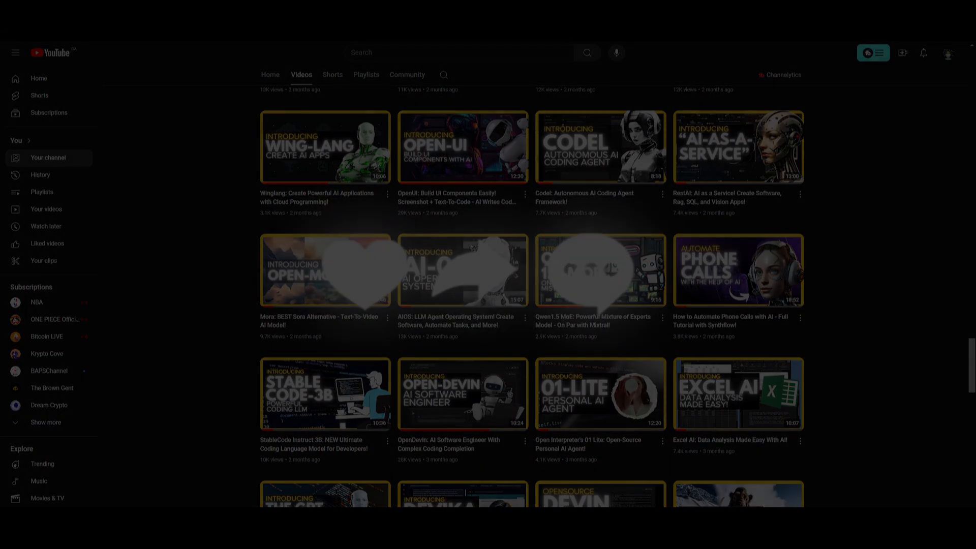